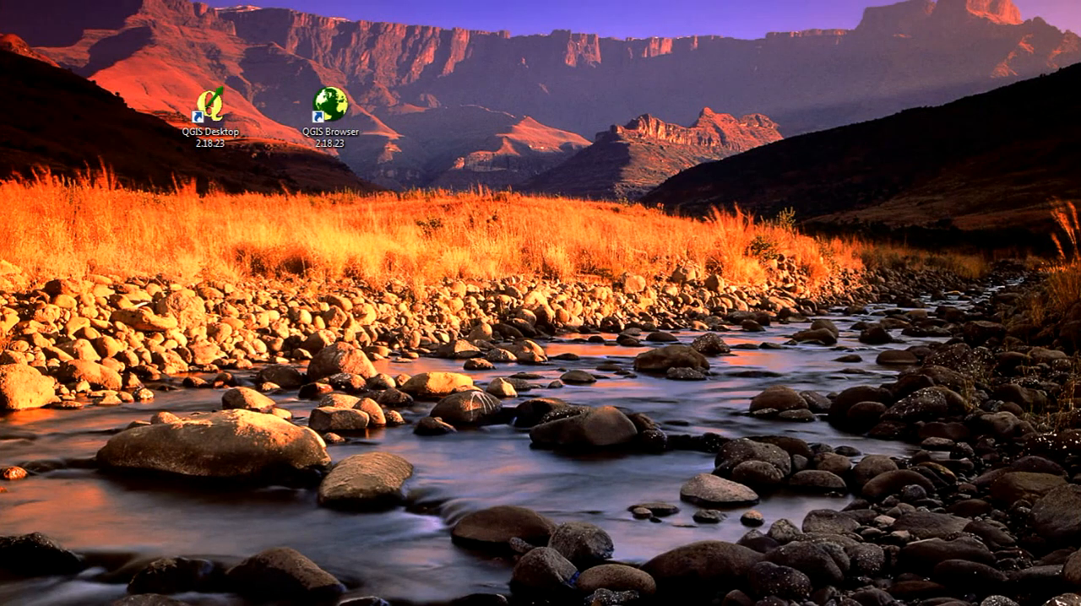
mouse_move(642, 193)
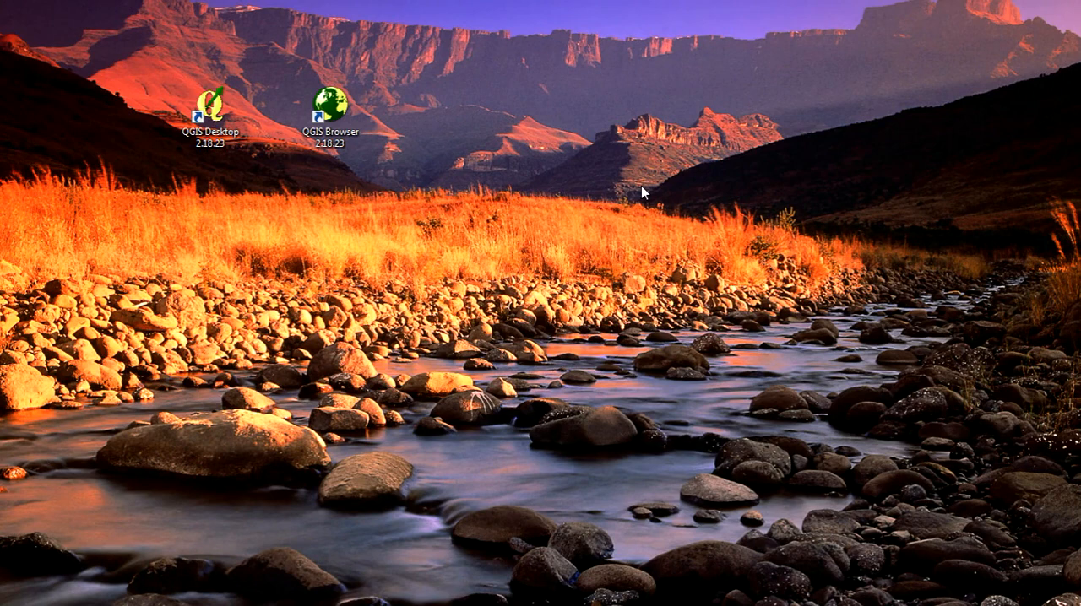
mouse_move(588, 225)
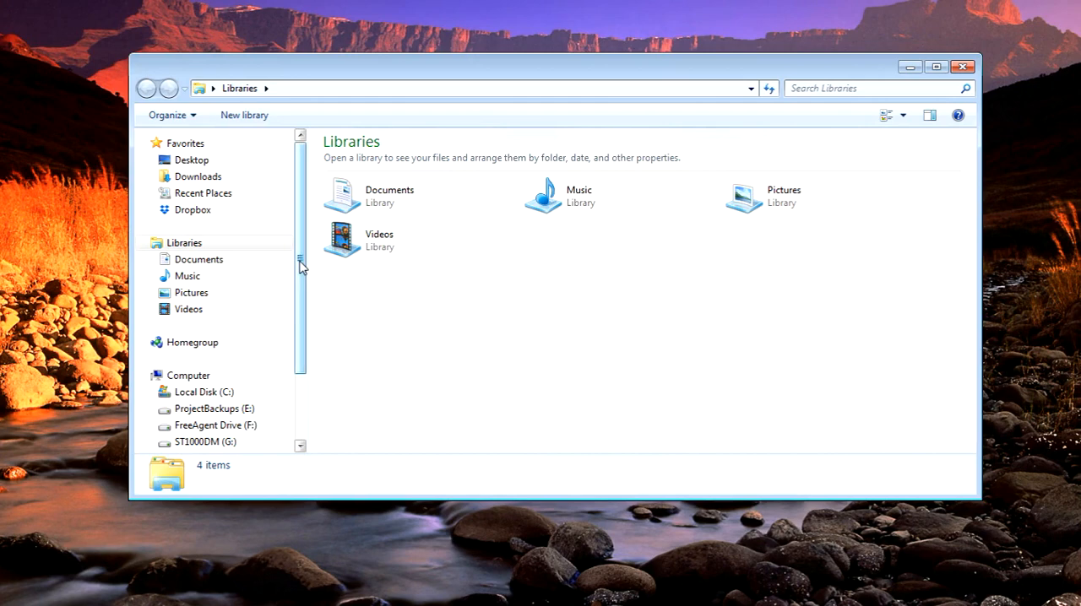
Step: Browse from GIS_Projects down to the Timemanager Tables folder and open Sample GPS.csv in Excel
scroll("down", 3)
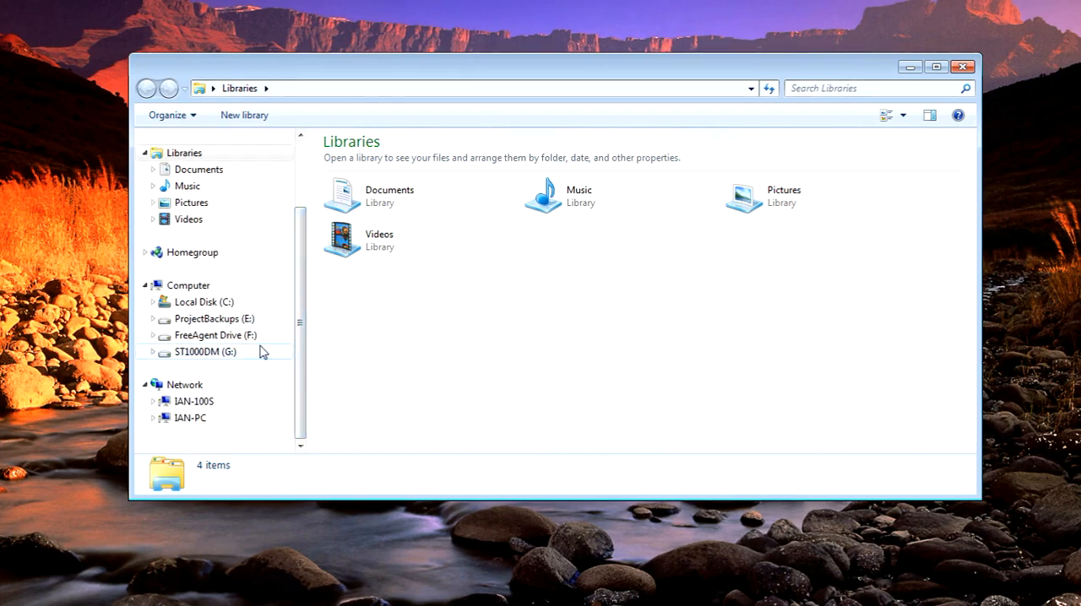
mouse_move(256, 354)
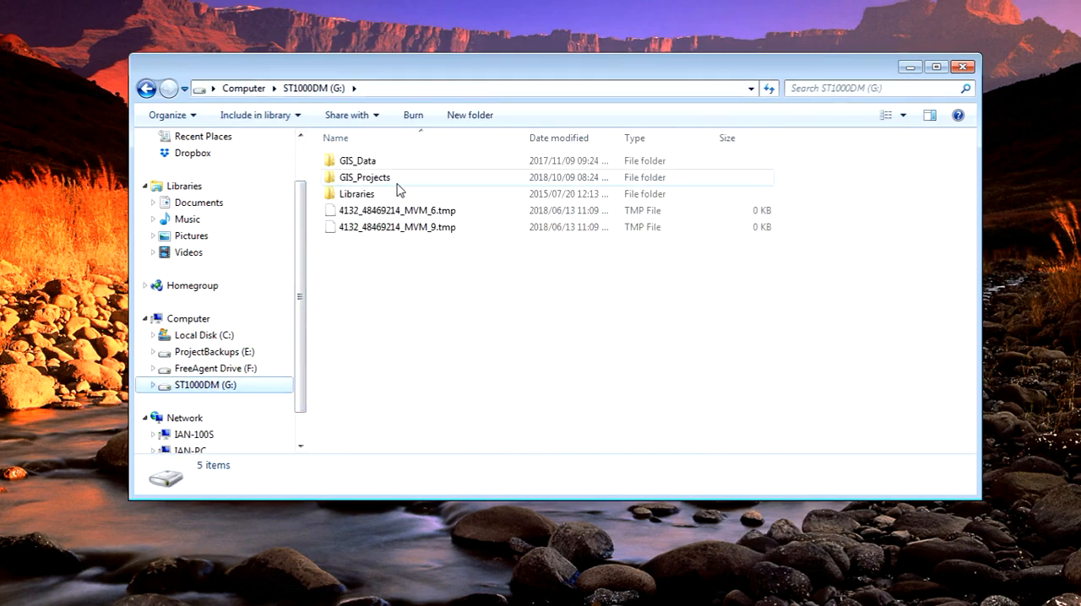
double_click(364, 178)
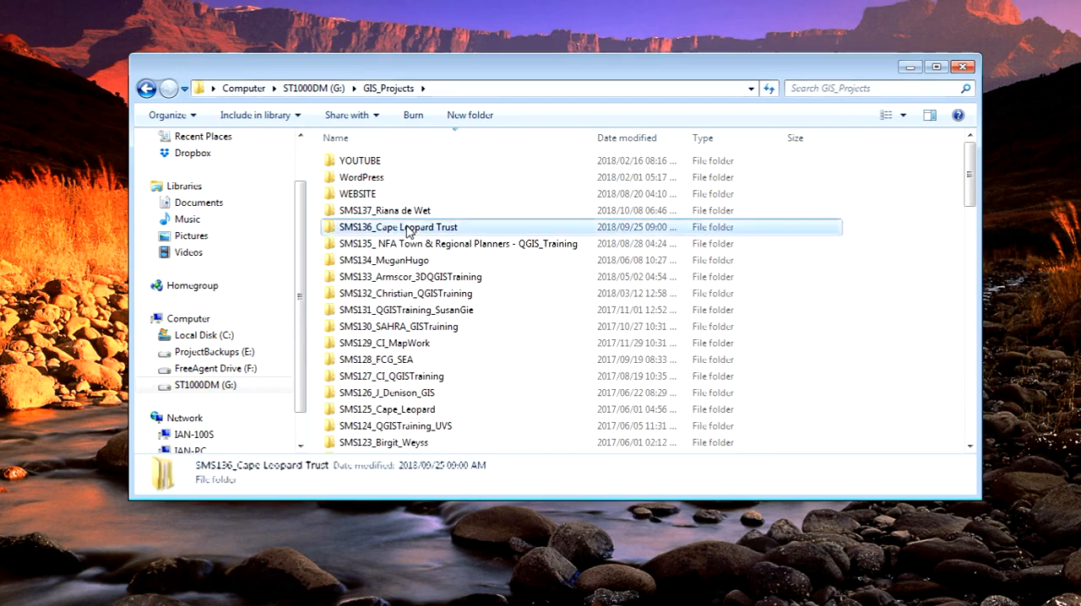
double_click(396, 226)
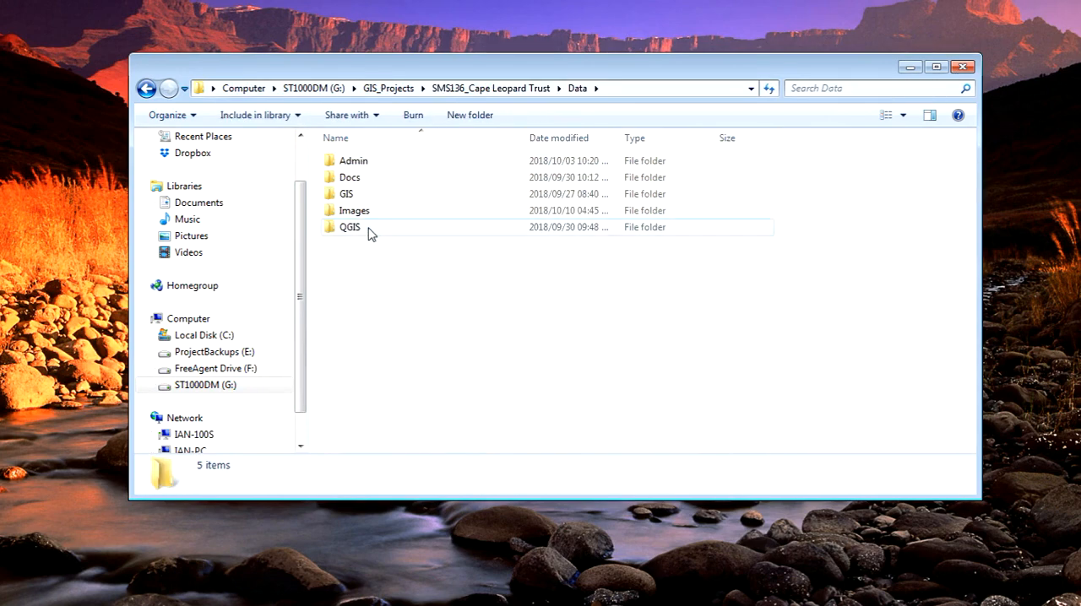
double_click(349, 226)
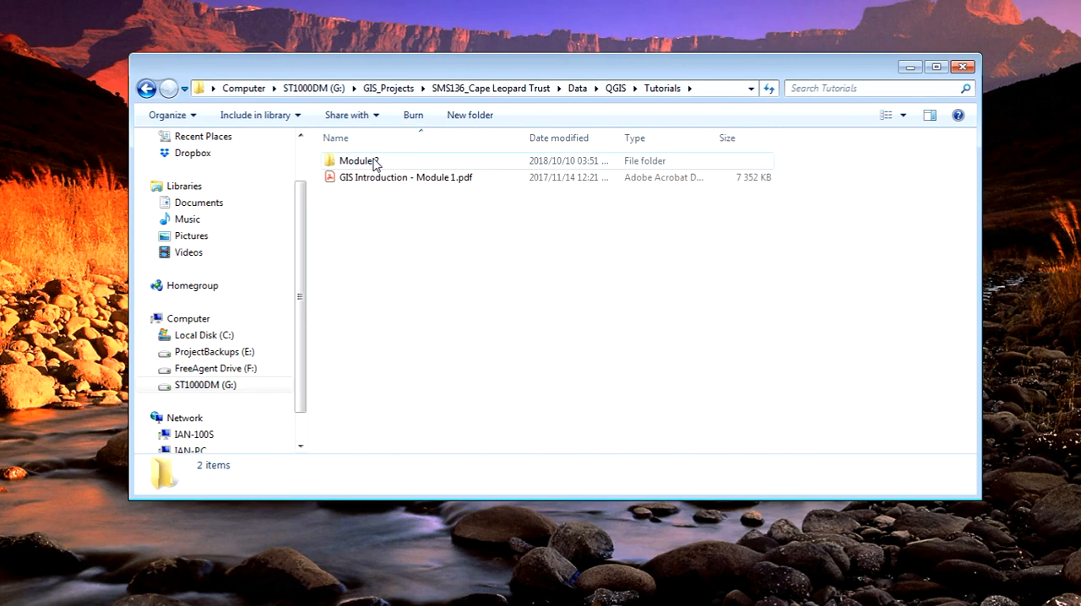
double_click(358, 160)
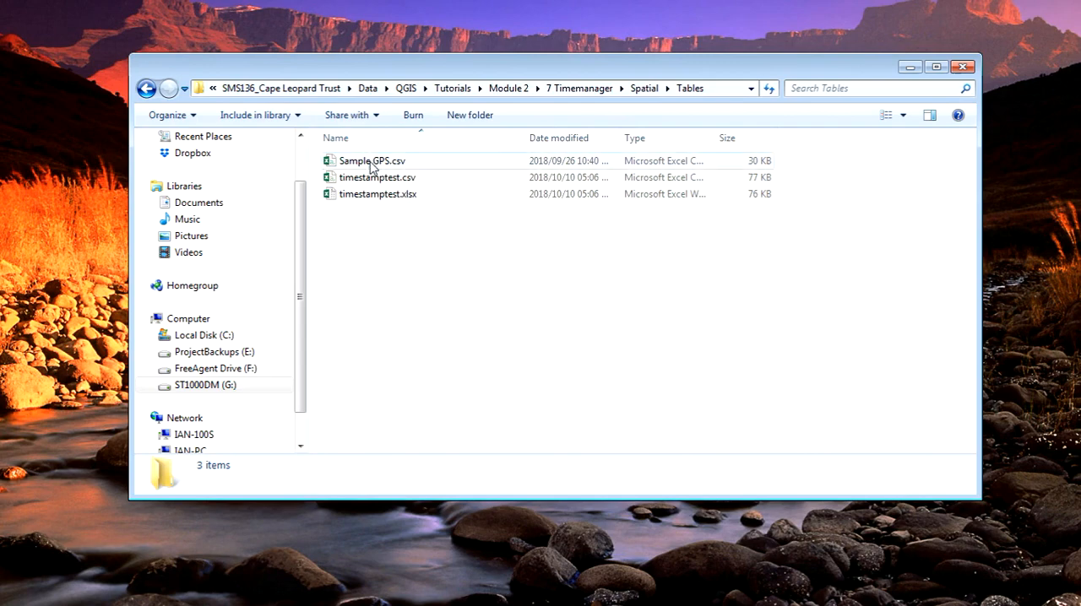
double_click(372, 160)
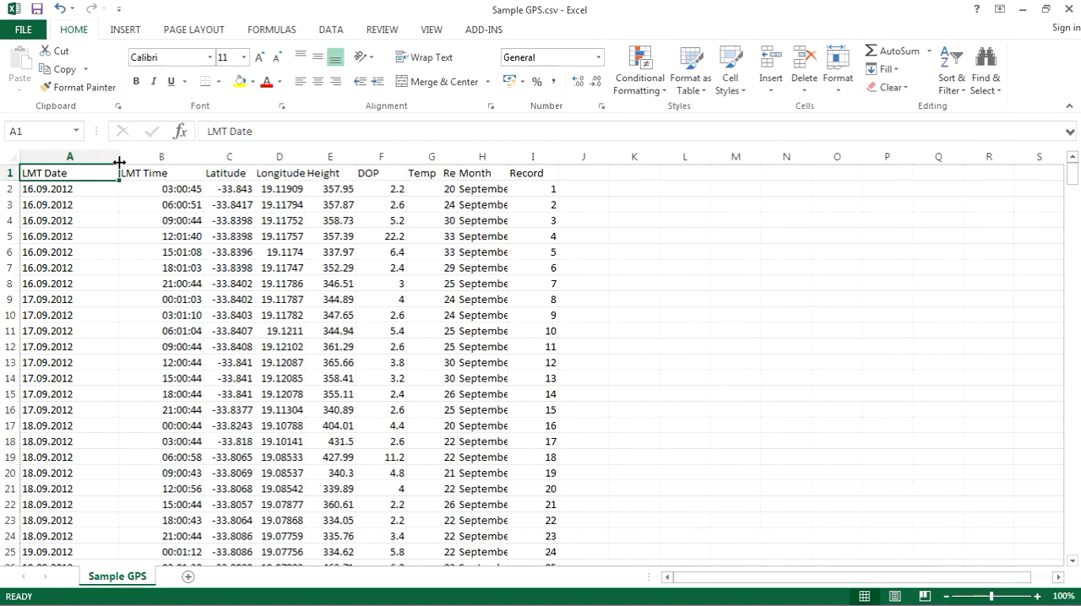
Step: Review the Height, DOP, Month and LMT Time columns of the Sample GPS table
left_click(162, 156)
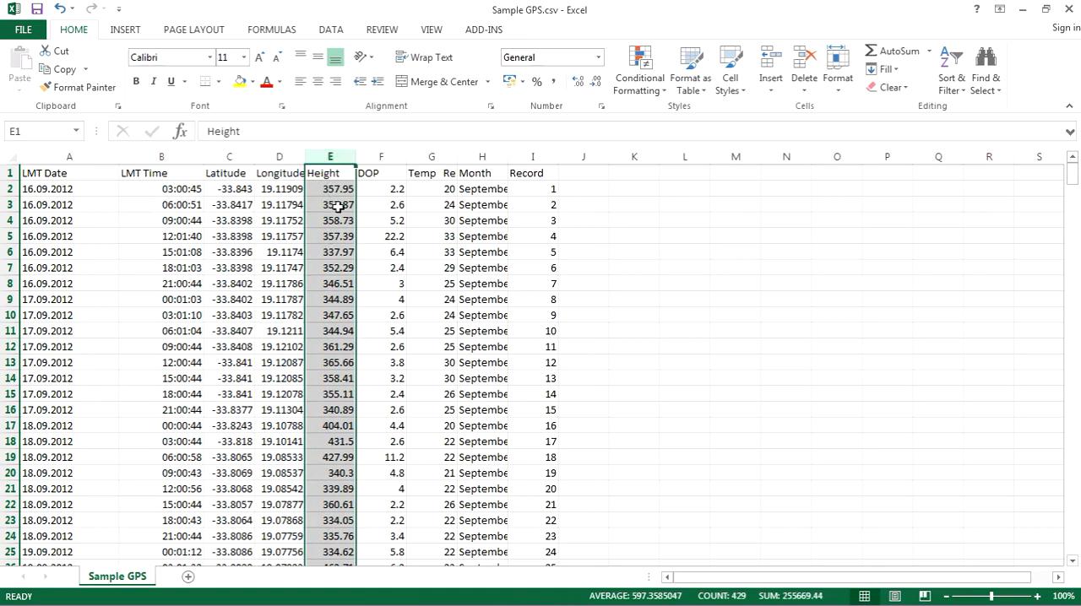
left_click(382, 155)
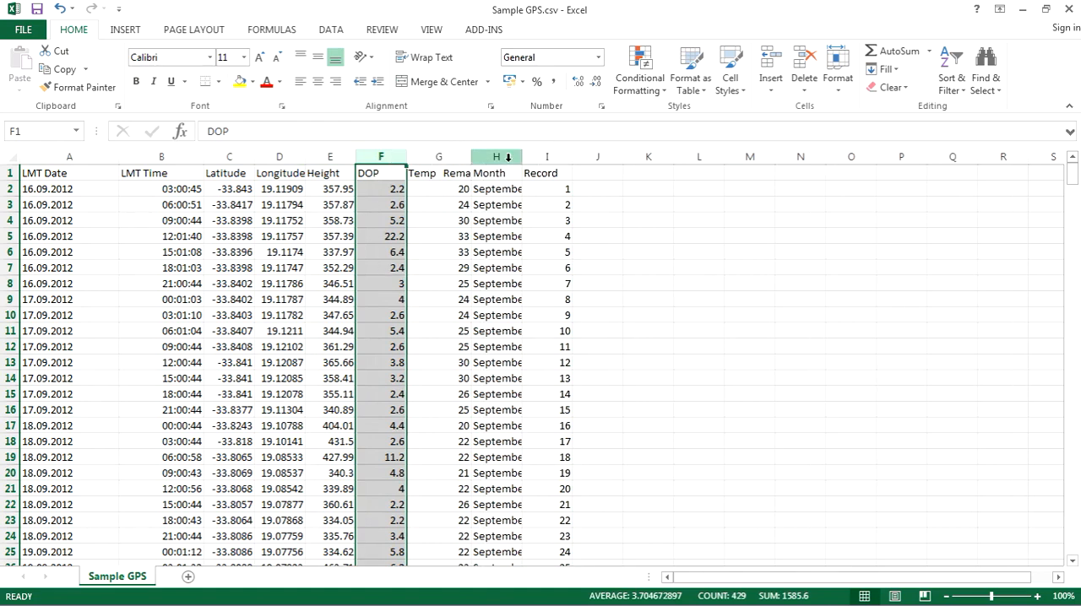
left_click(579, 155)
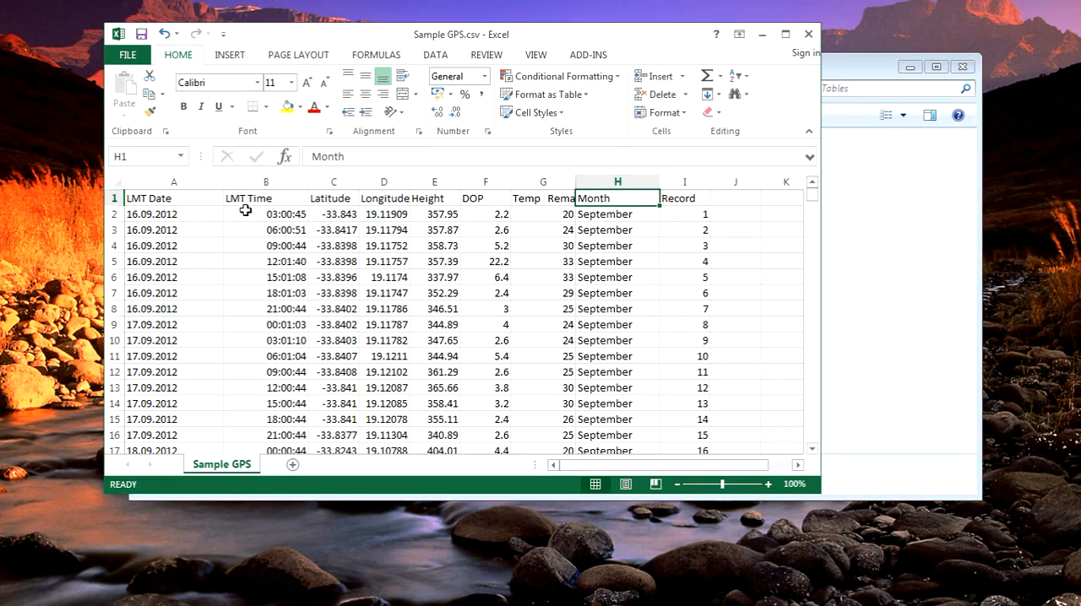
left_click(266, 213)
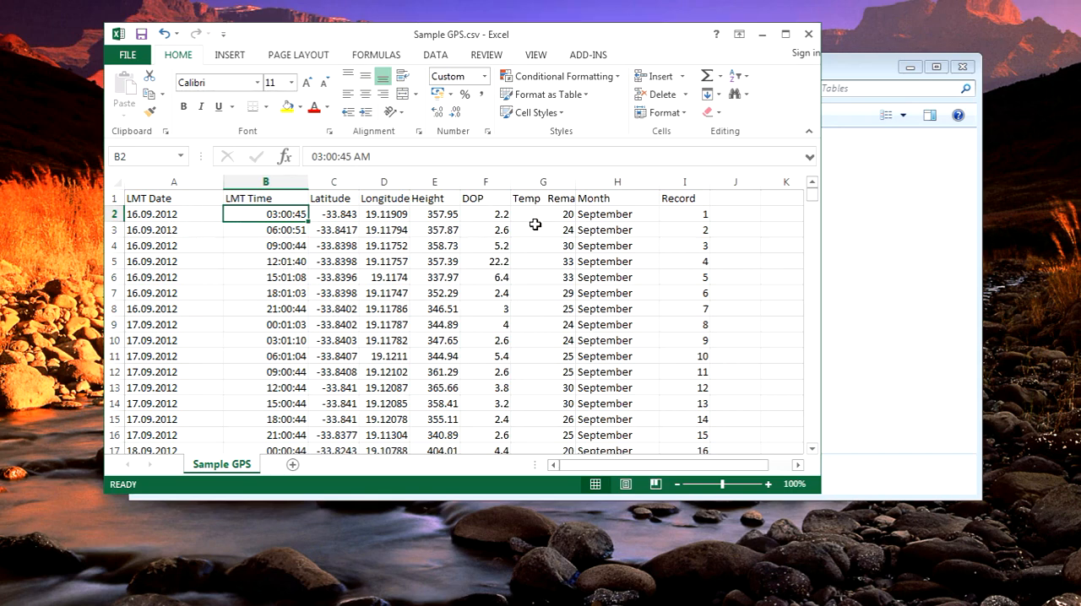
mouse_move(291, 269)
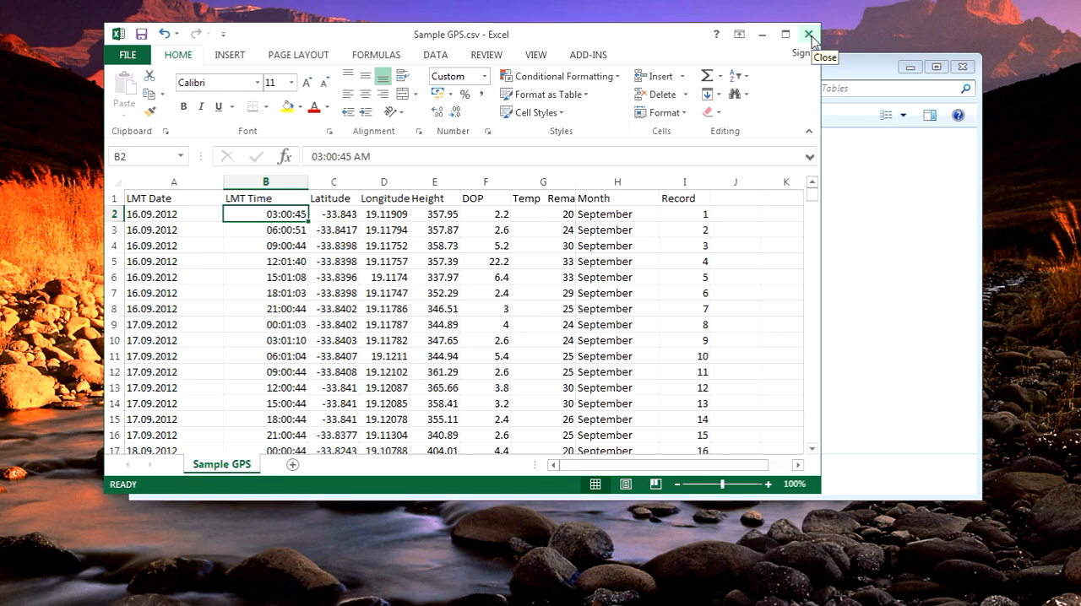
Step: Close the Sample GPS table and open the timestamptest.xlsx workbook from Explorer
left_click(807, 33)
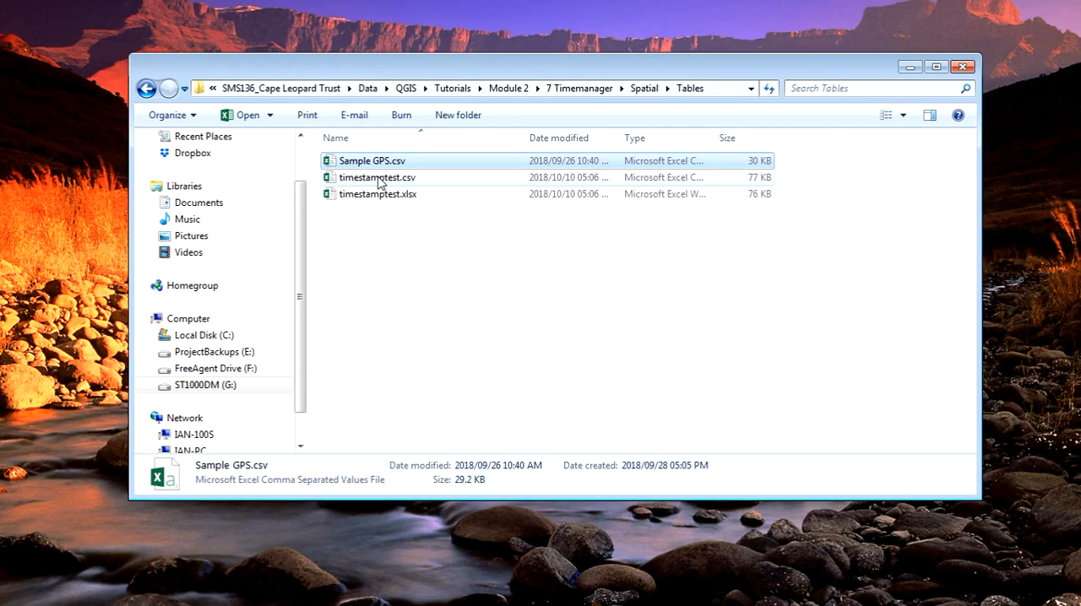
double_click(379, 178)
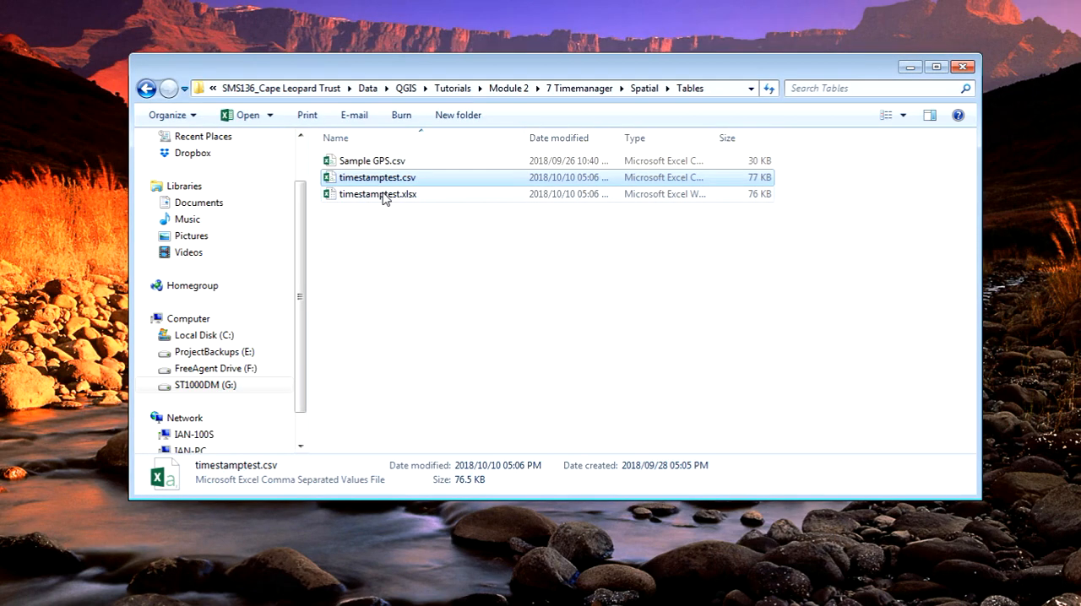
double_click(379, 192)
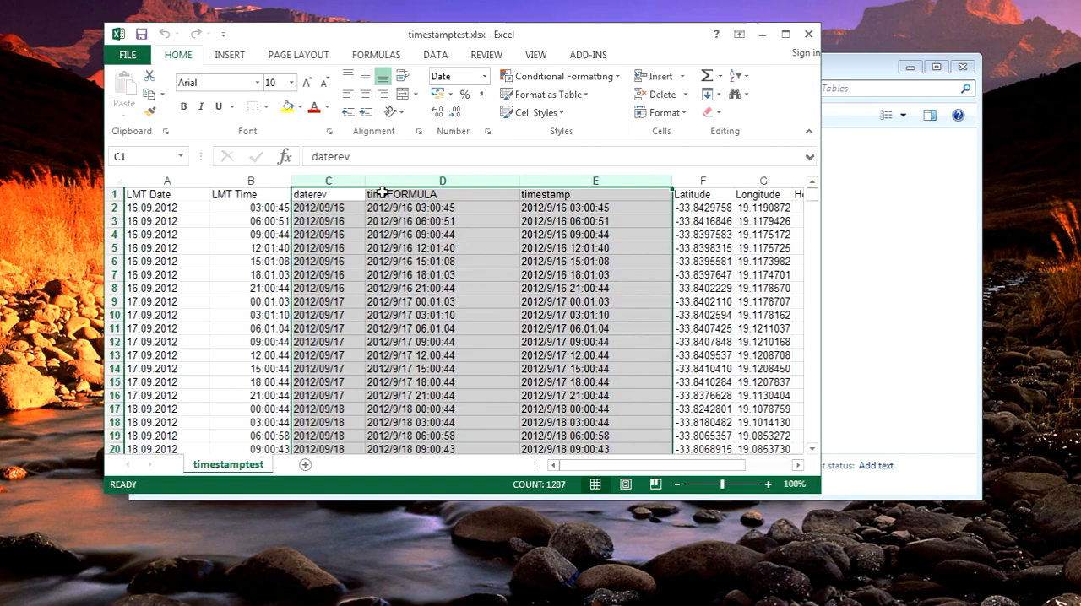
Step: Inspect the timestamp-building TEXT formula in D2, then close the workbook without saving
left_click(250, 222)
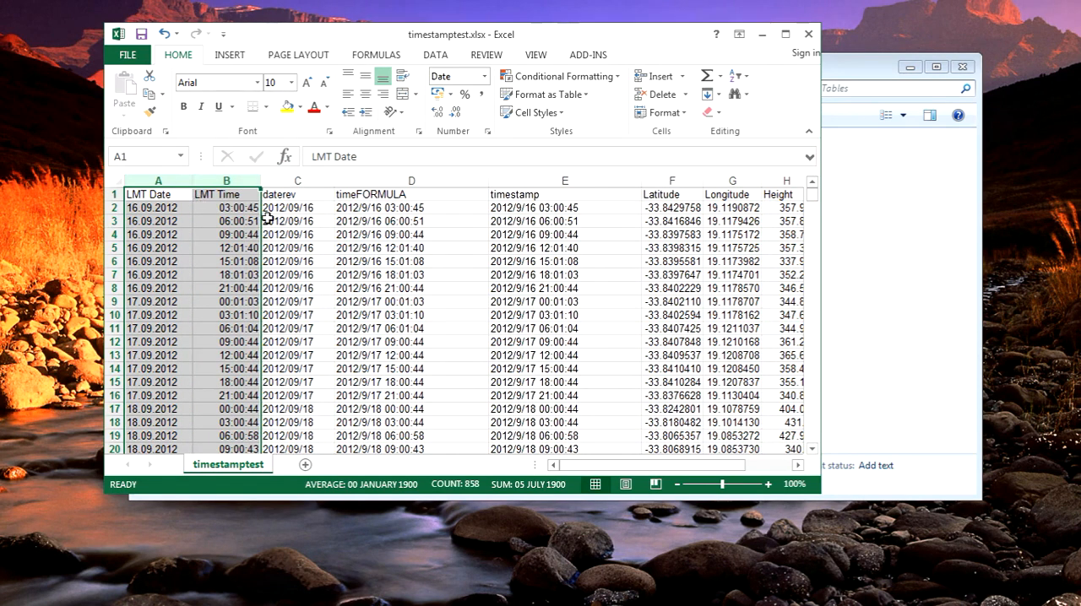
left_click(297, 206)
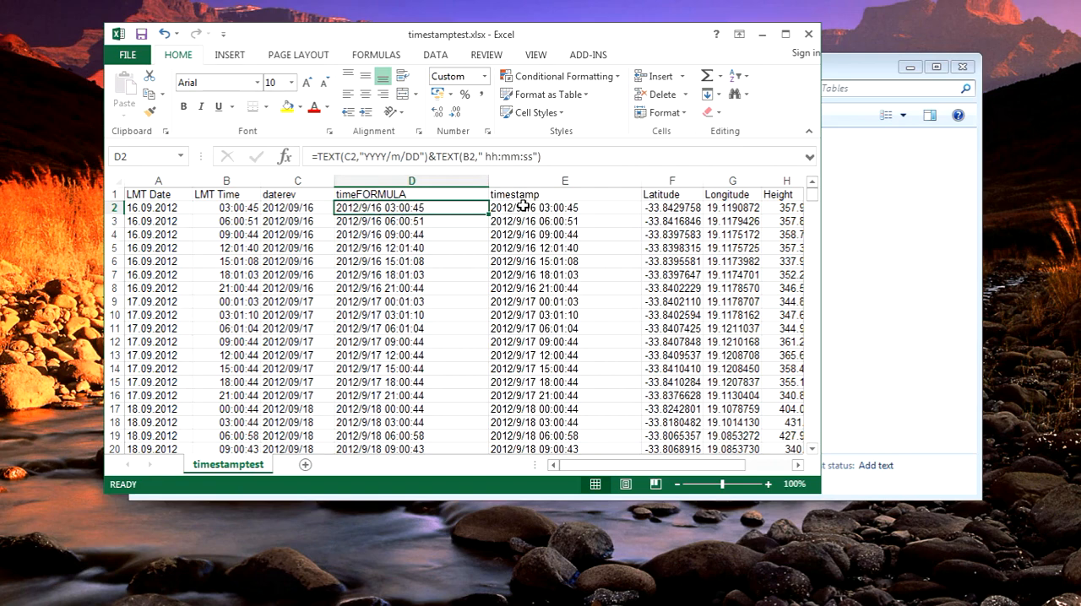
mouse_move(457, 213)
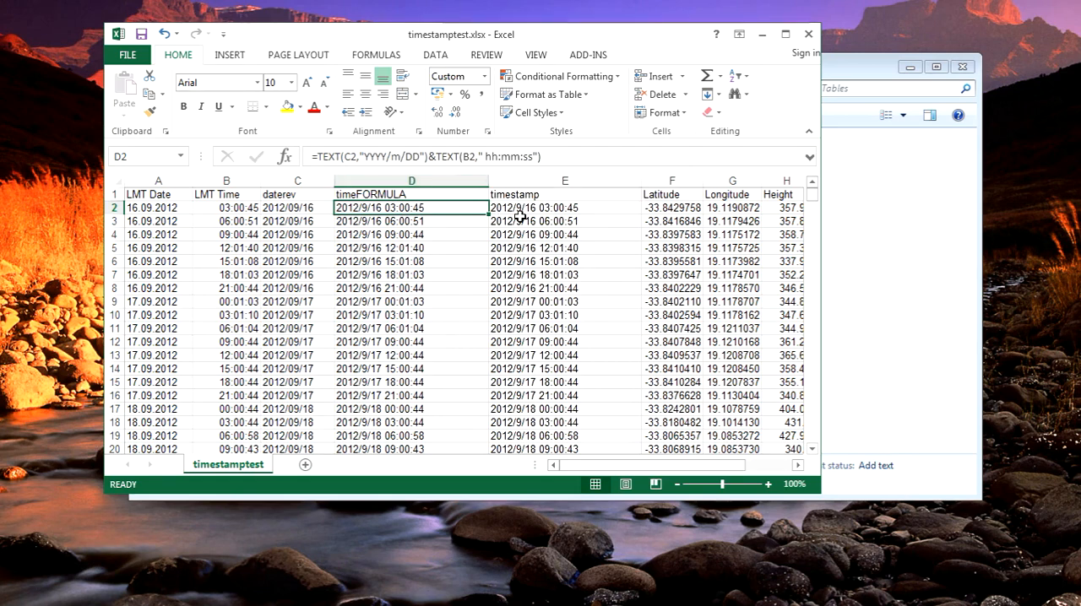
mouse_move(550, 221)
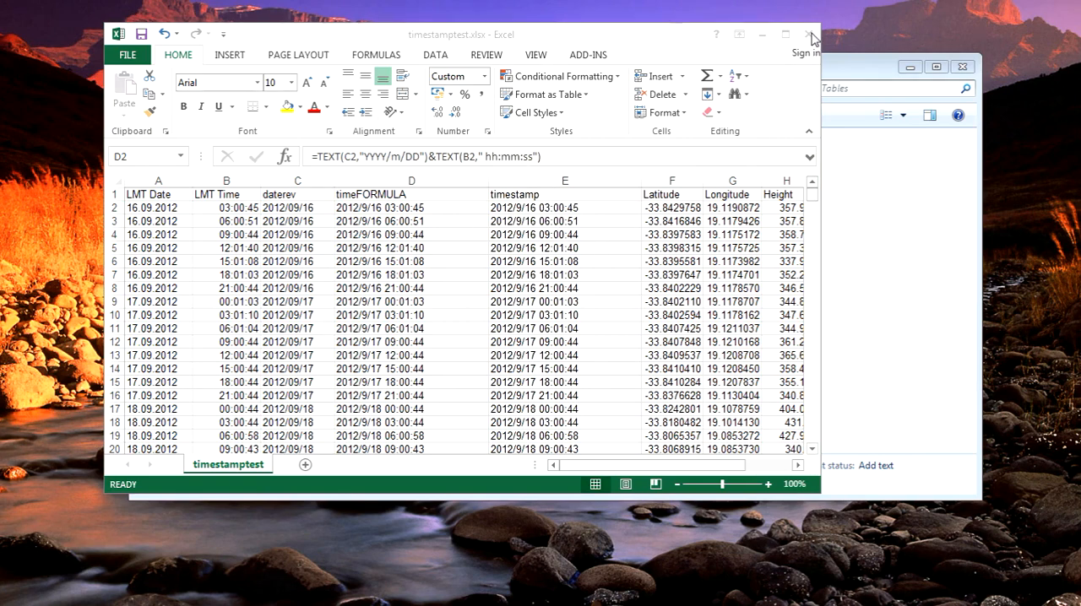
left_click(810, 34)
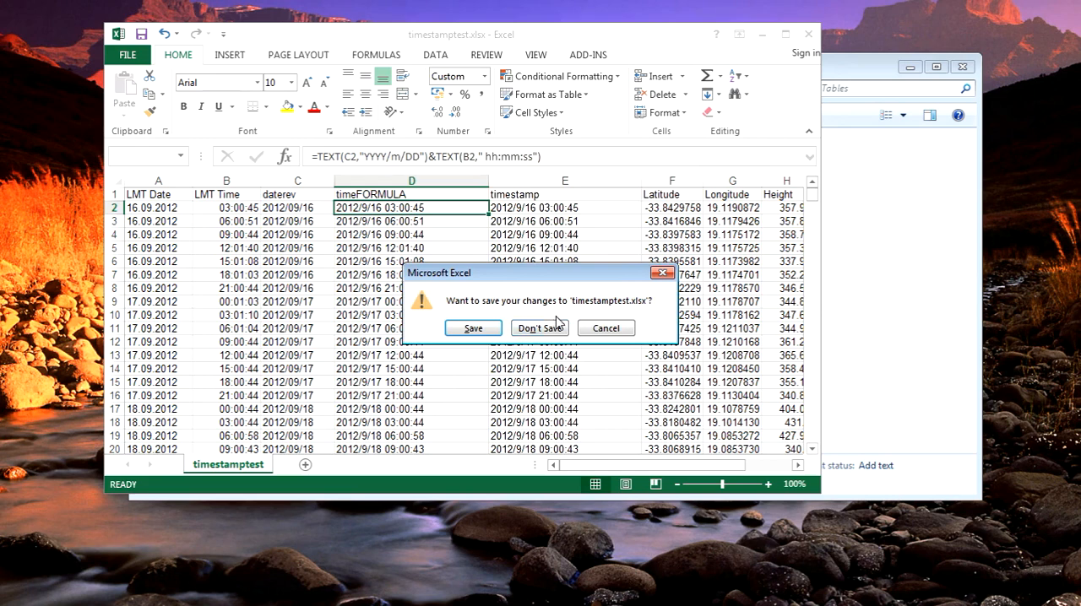
left_click(537, 328)
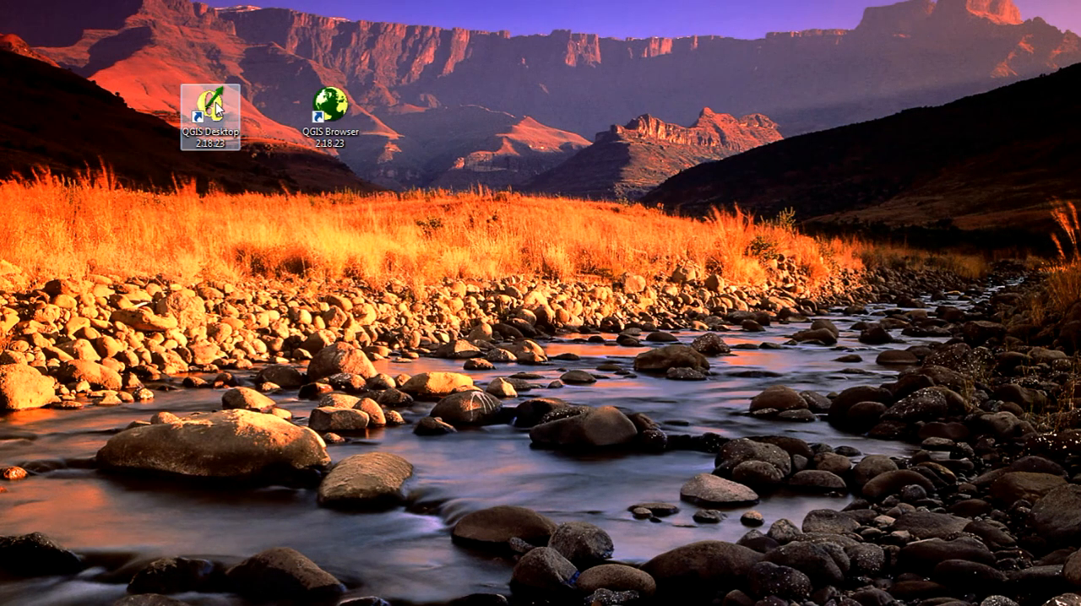
Step: Launch QGIS Desktop maximized, dismiss the tips, and bring up Manage and Install Plugins
double_click(213, 110)
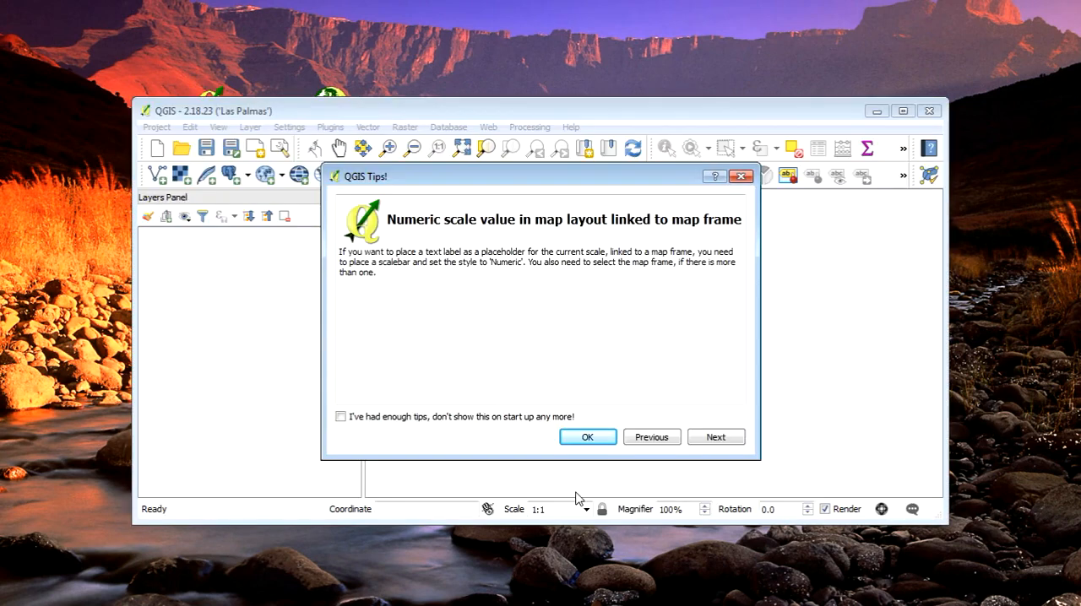
left_click(587, 435)
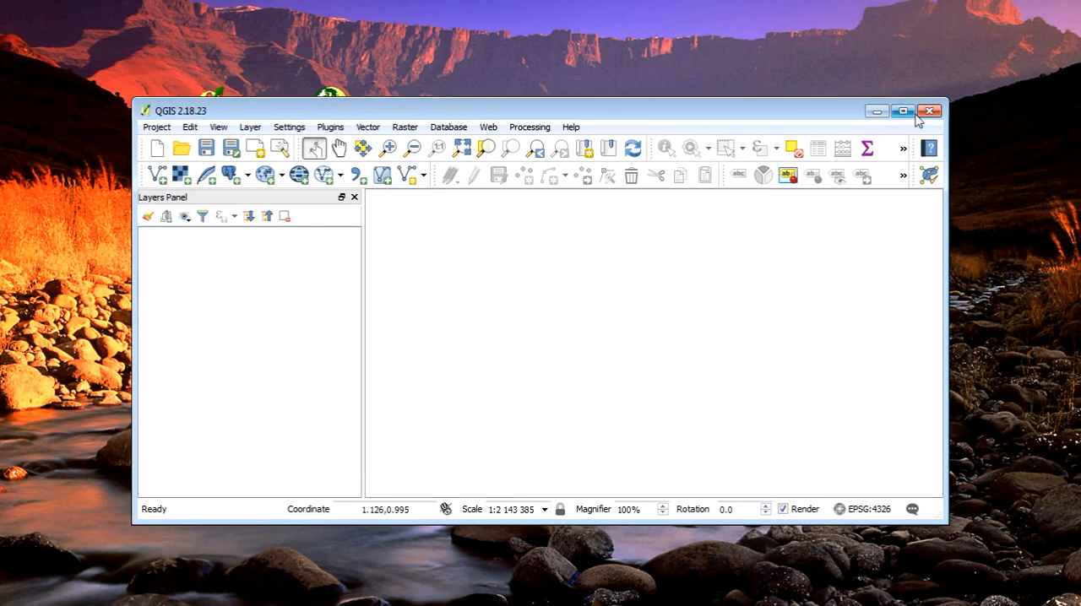
left_click(902, 111)
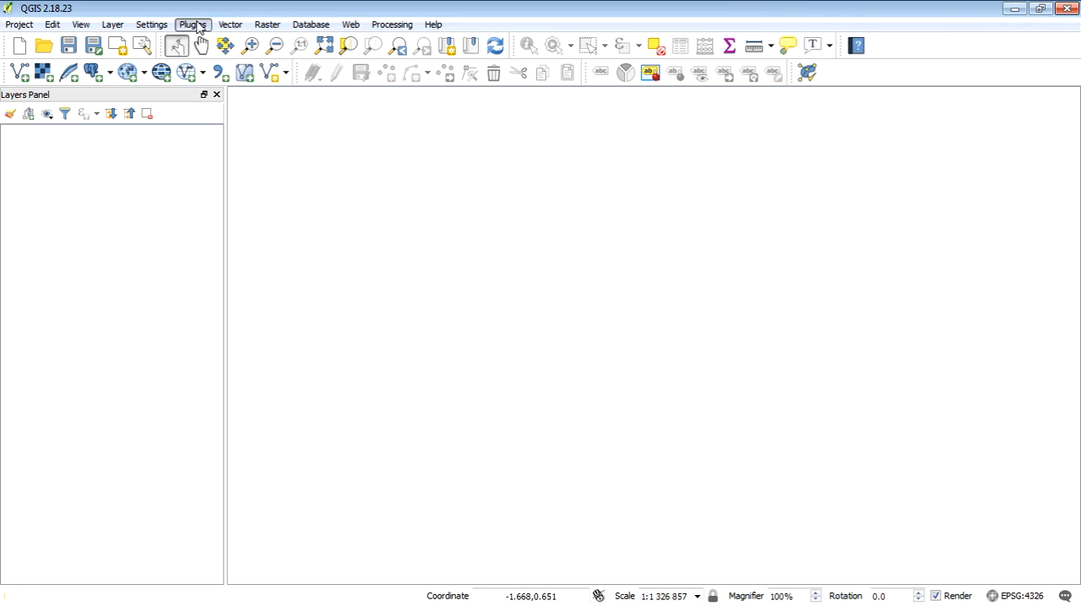
left_click(193, 23)
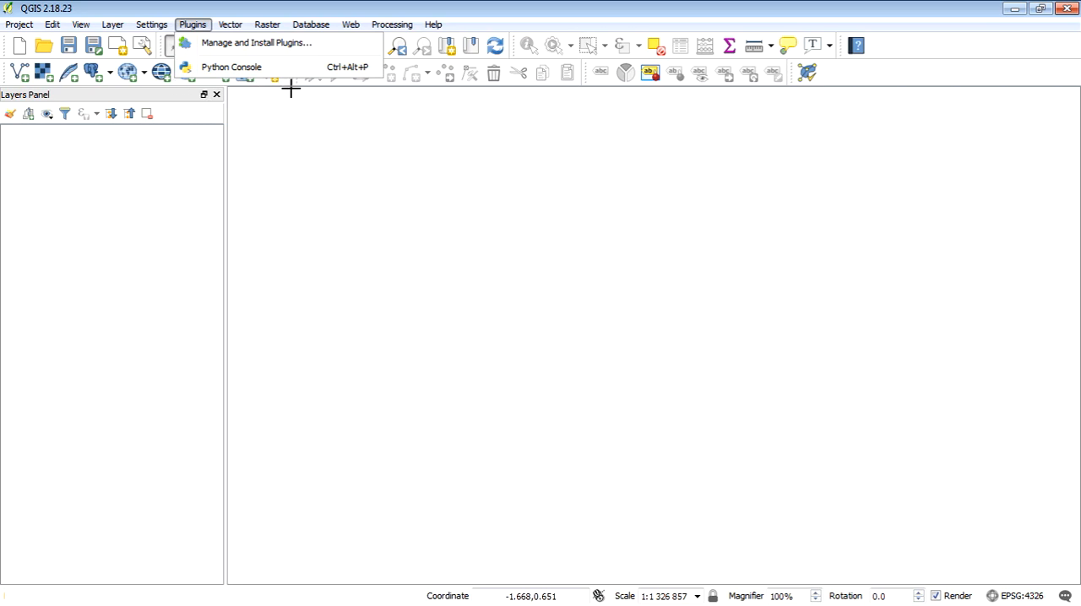
left_click(256, 42)
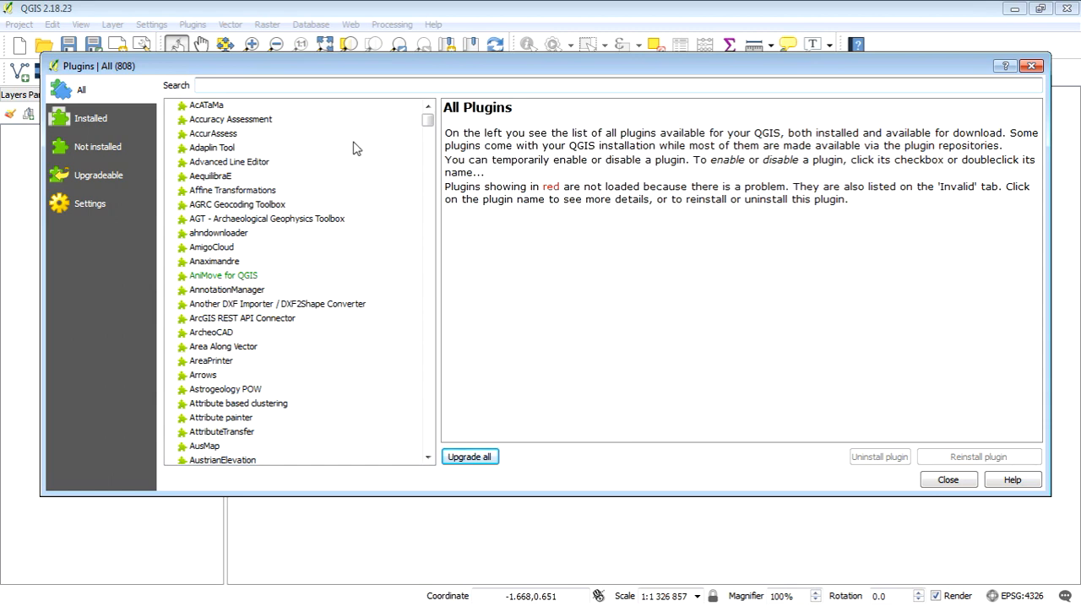
Step: Search 'time', enable the TimeManager plugin and resize its docked panel below the map
type("time")
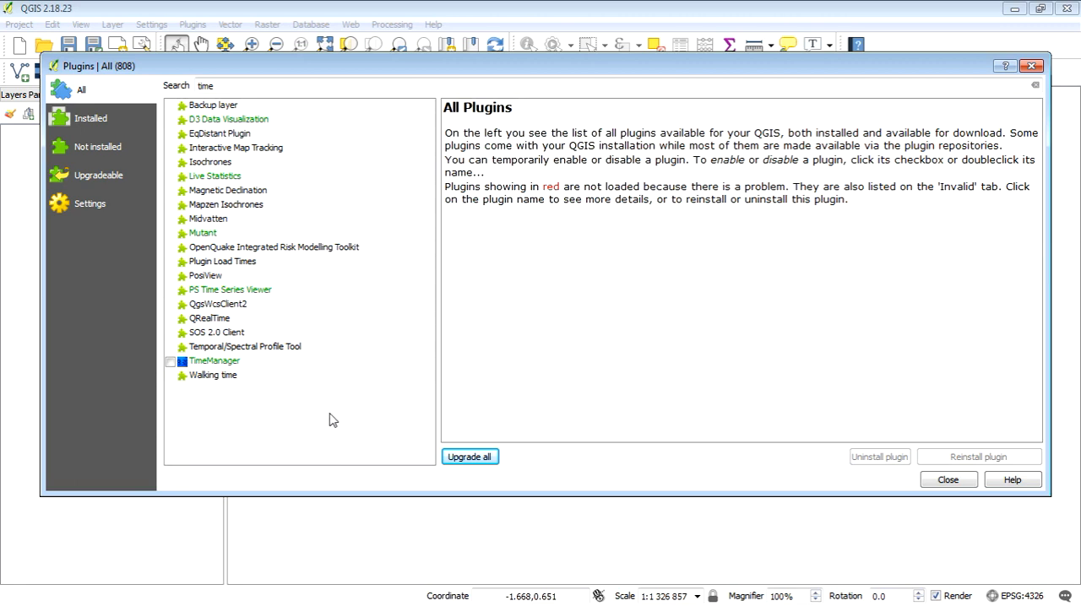
mouse_move(194, 377)
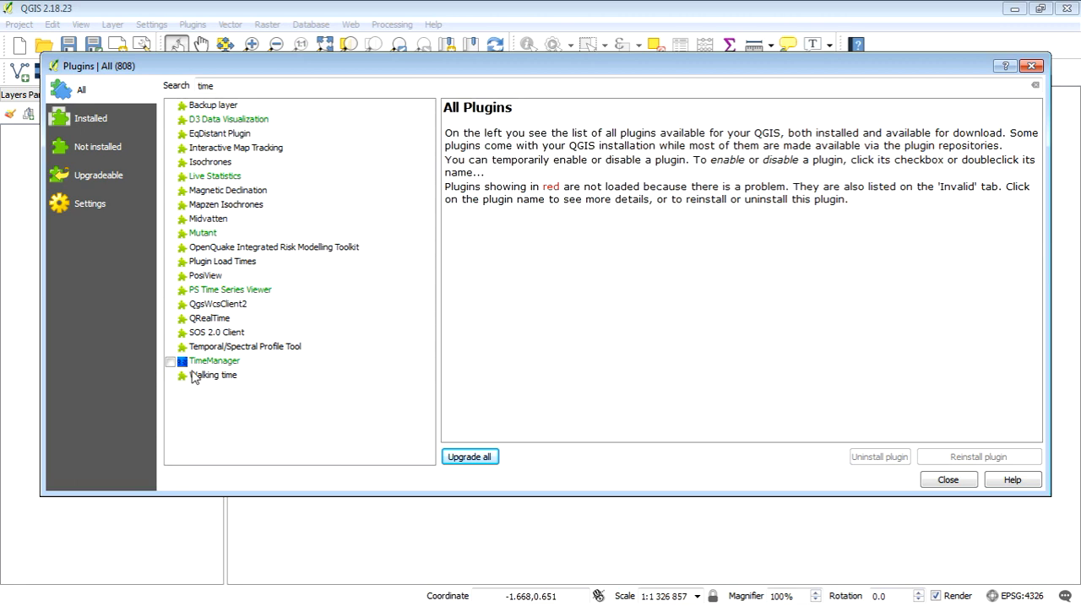
left_click(169, 362)
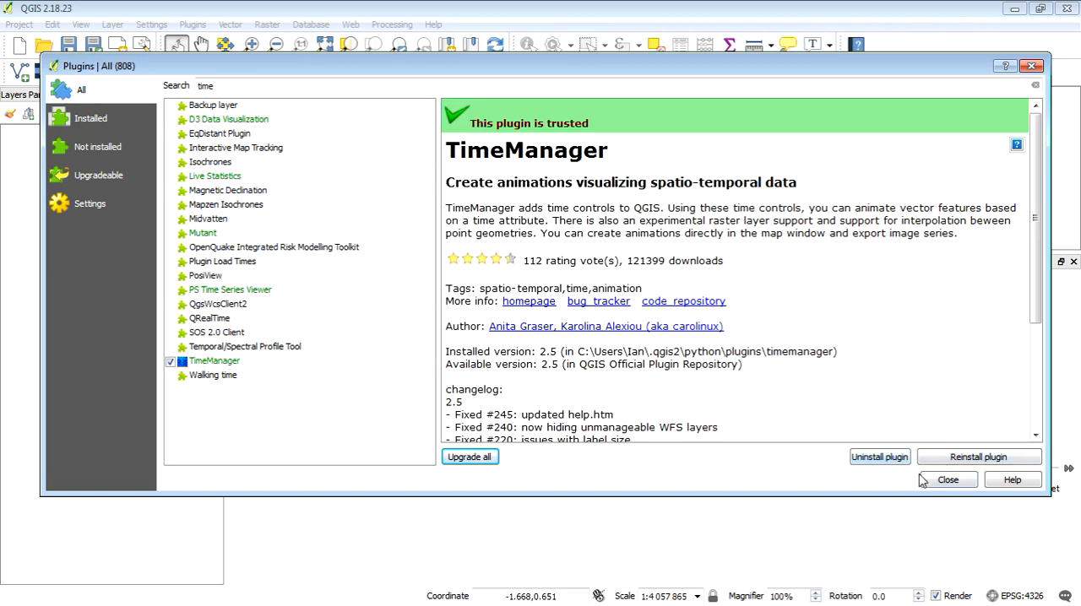
left_click(946, 480)
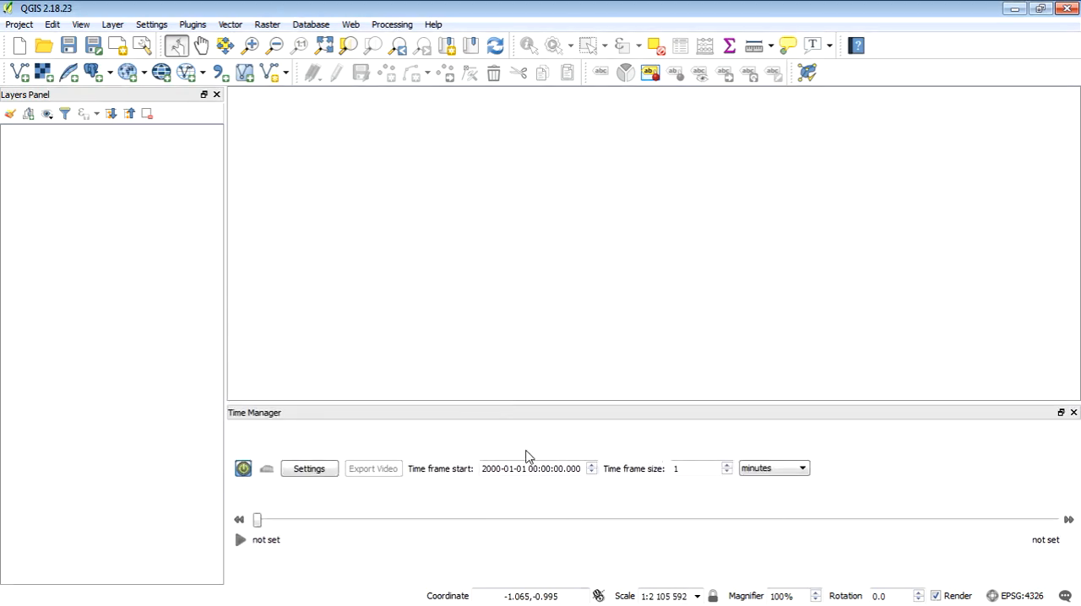
mouse_move(568, 534)
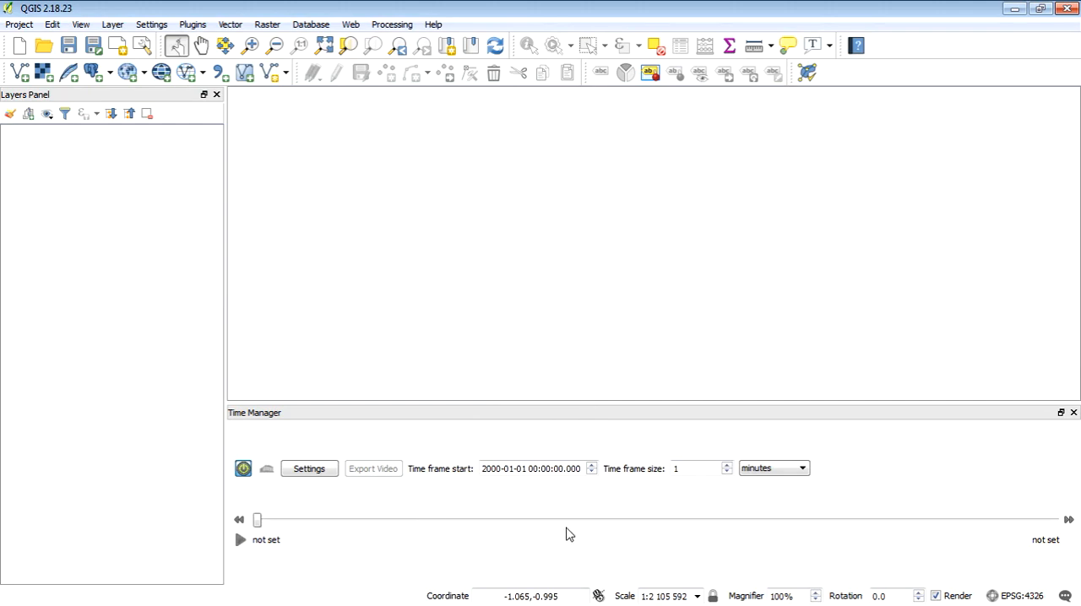
left_click_drag(490, 412, 489, 442)
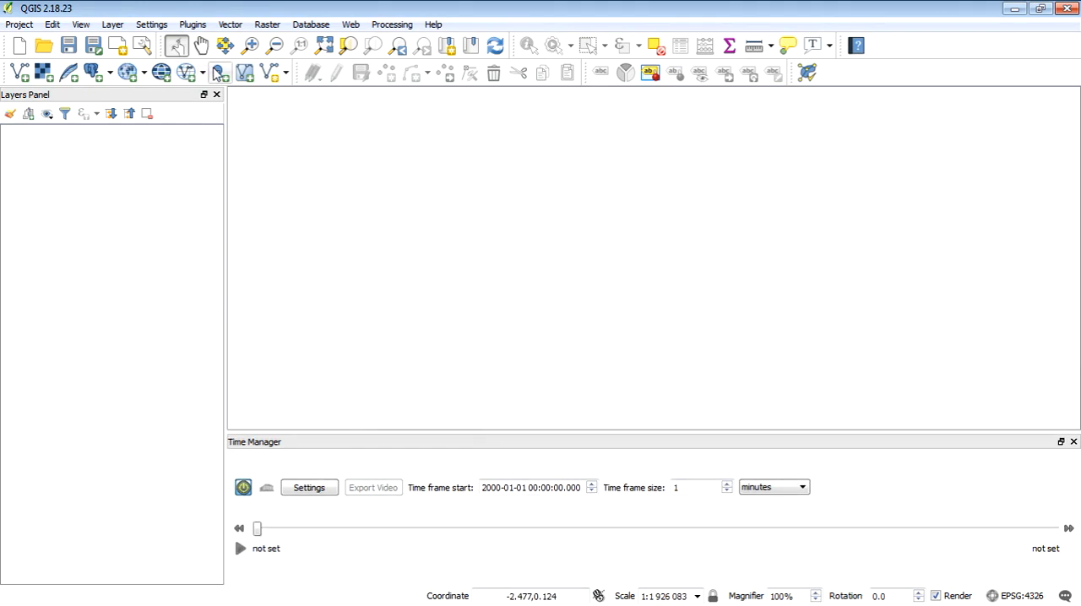
Step: Add Tables\timestamptest.csv as a delimited-text point layer using Longitude/Latitude in WGS 84
left_click(219, 73)
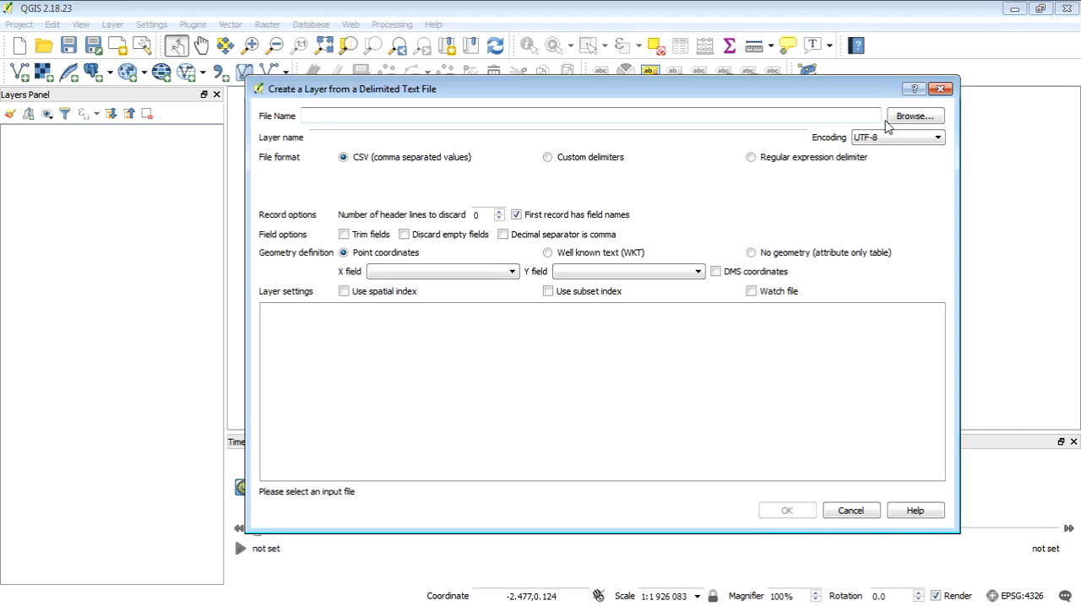
left_click(914, 115)
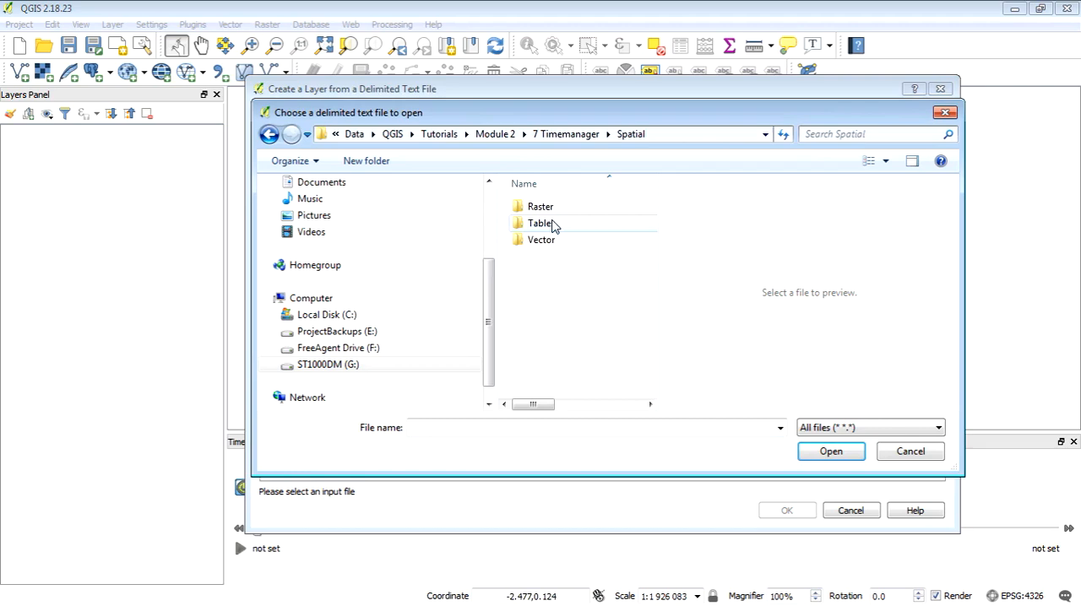
double_click(541, 223)
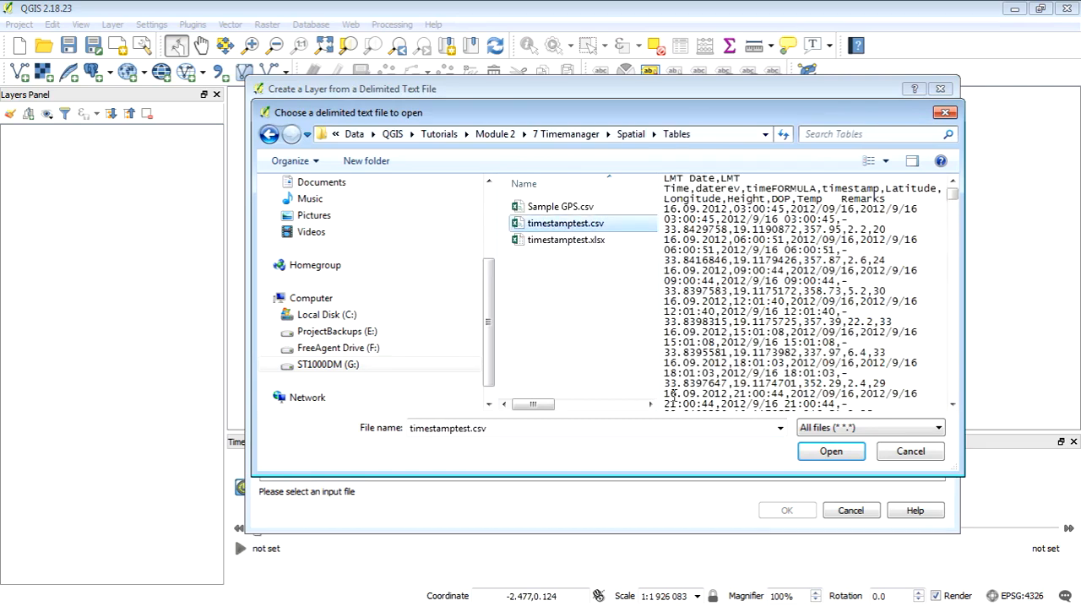
left_click(831, 451)
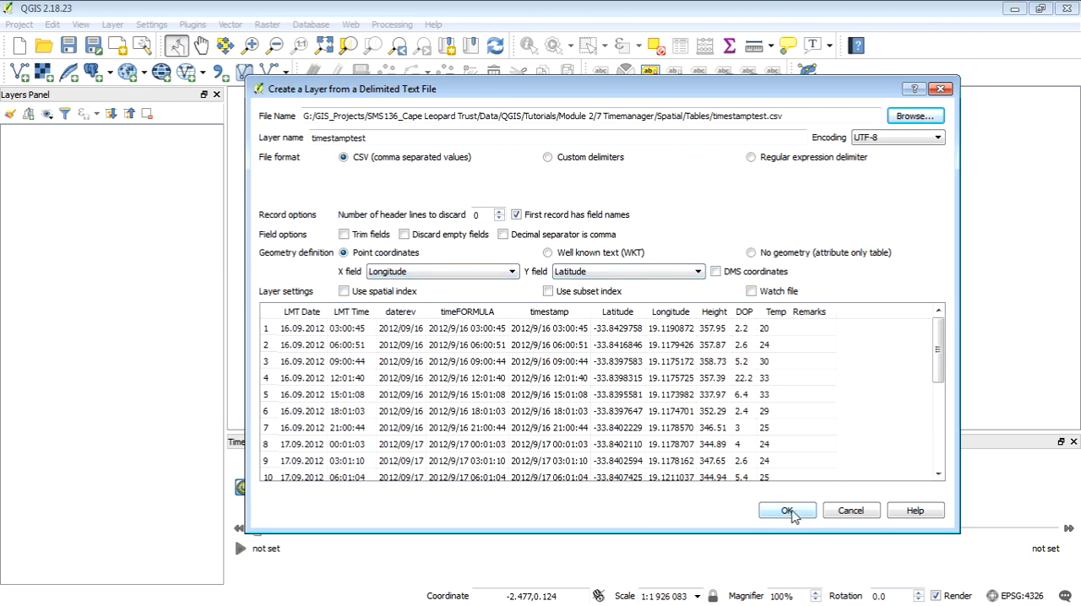
left_click(787, 510)
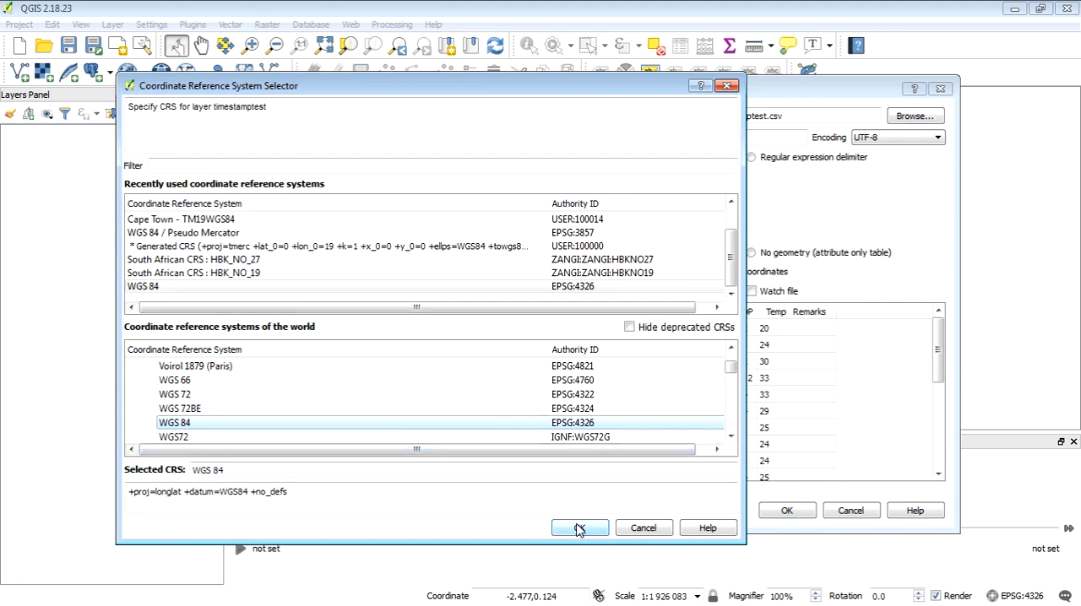
left_click(580, 527)
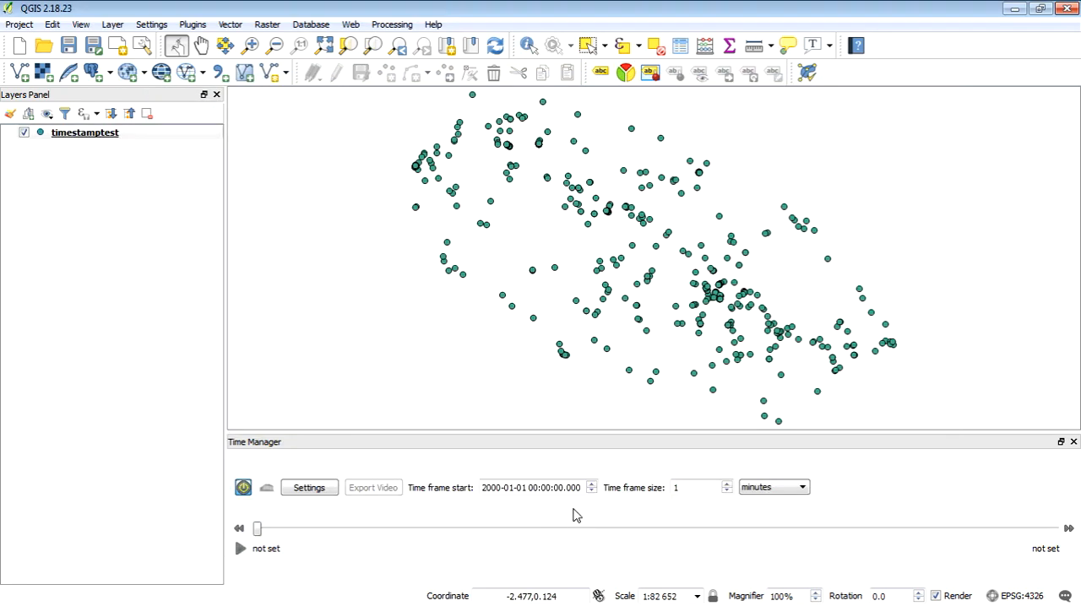
Step: Recolour the timestamptest points blue through the layer's Style properties
left_click(84, 132)
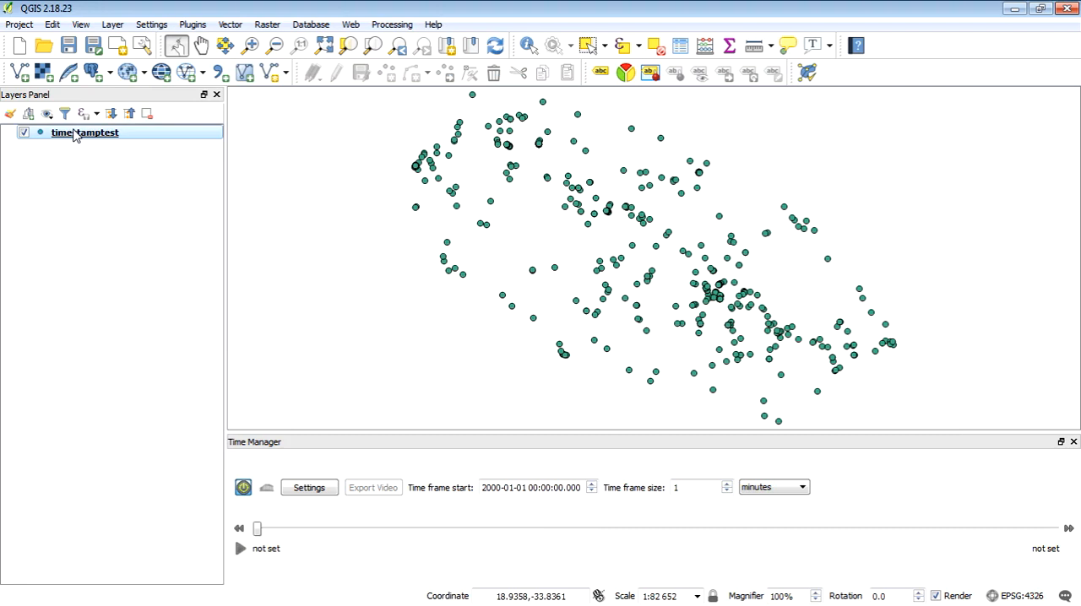
right_click(84, 132)
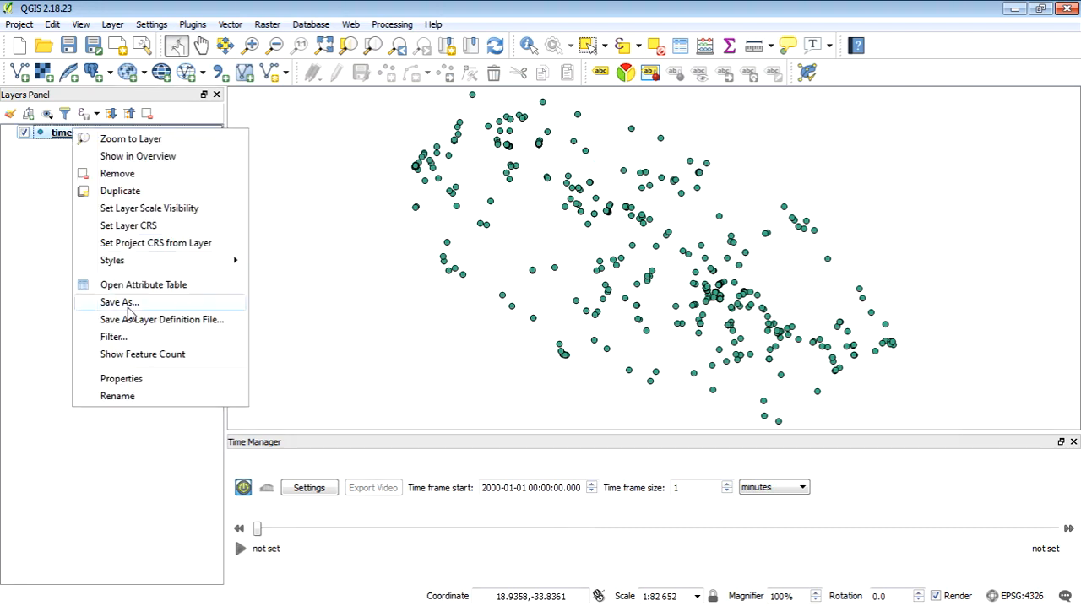
left_click(122, 378)
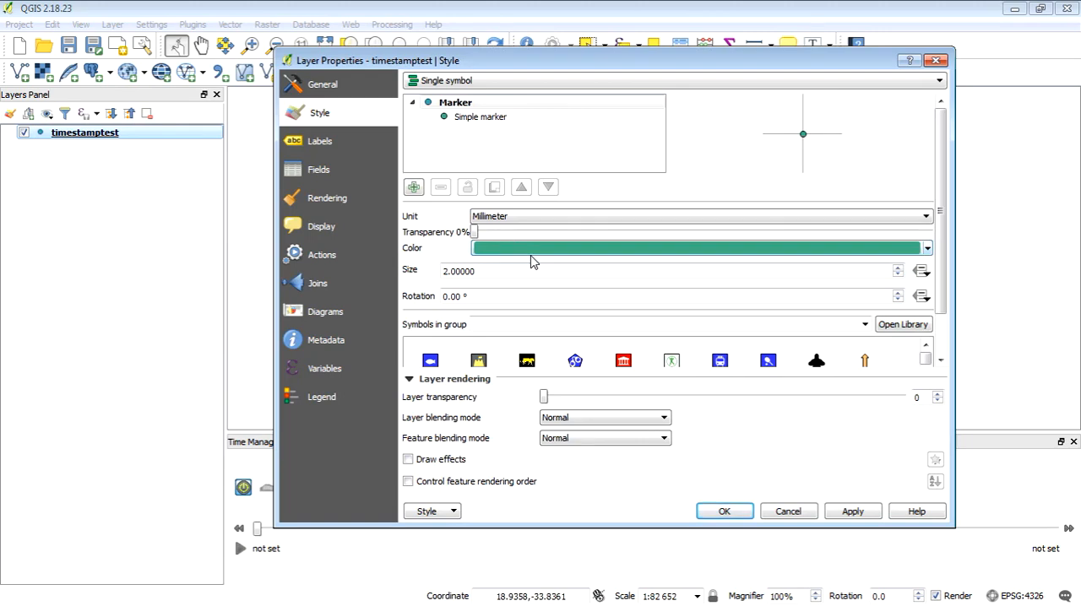
mouse_move(539, 251)
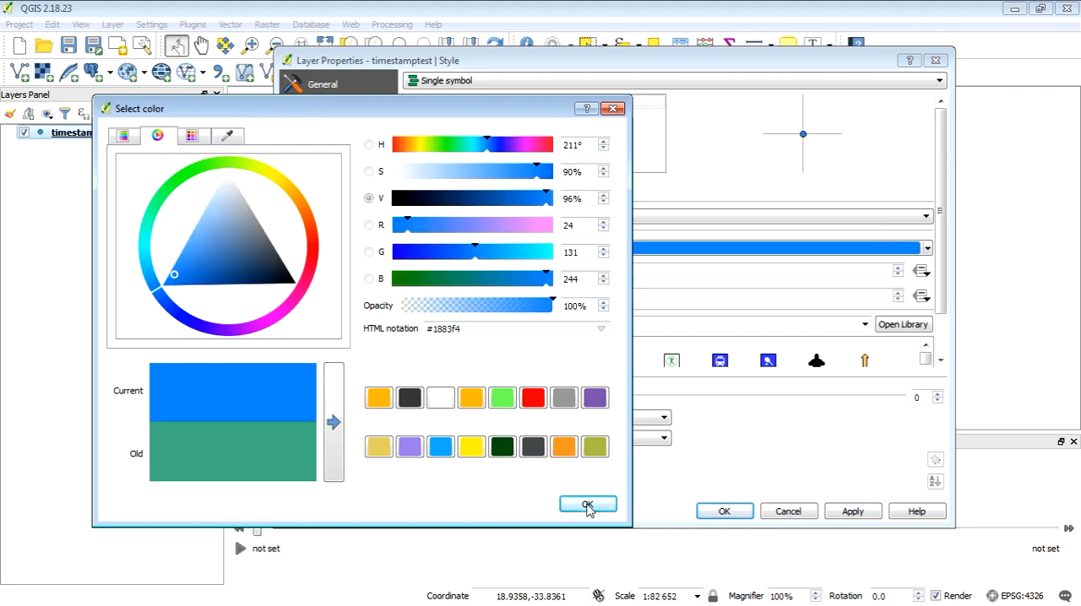
left_click(588, 505)
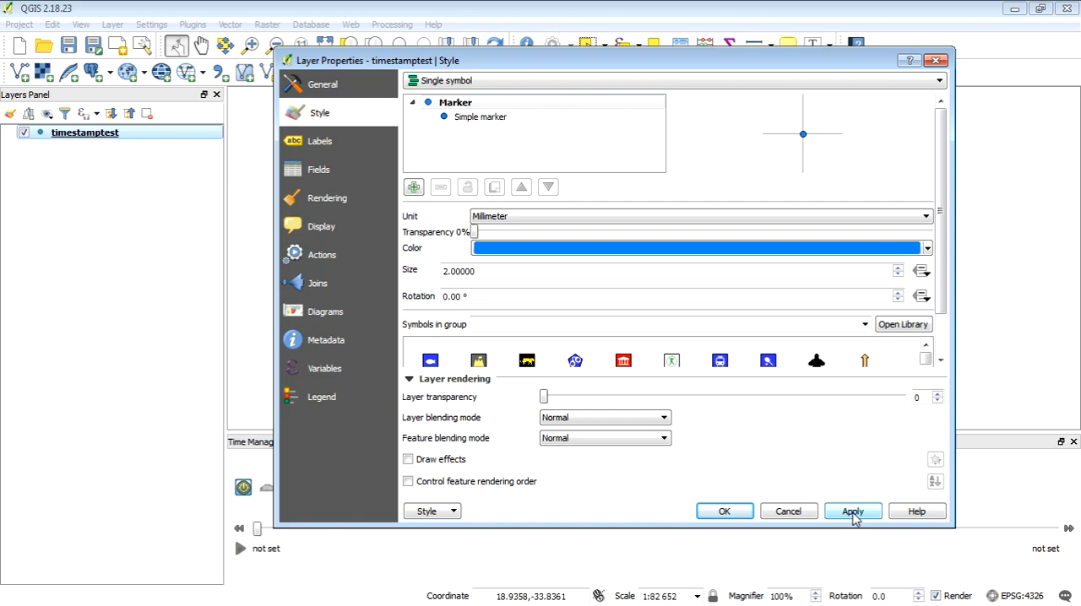
left_click(723, 510)
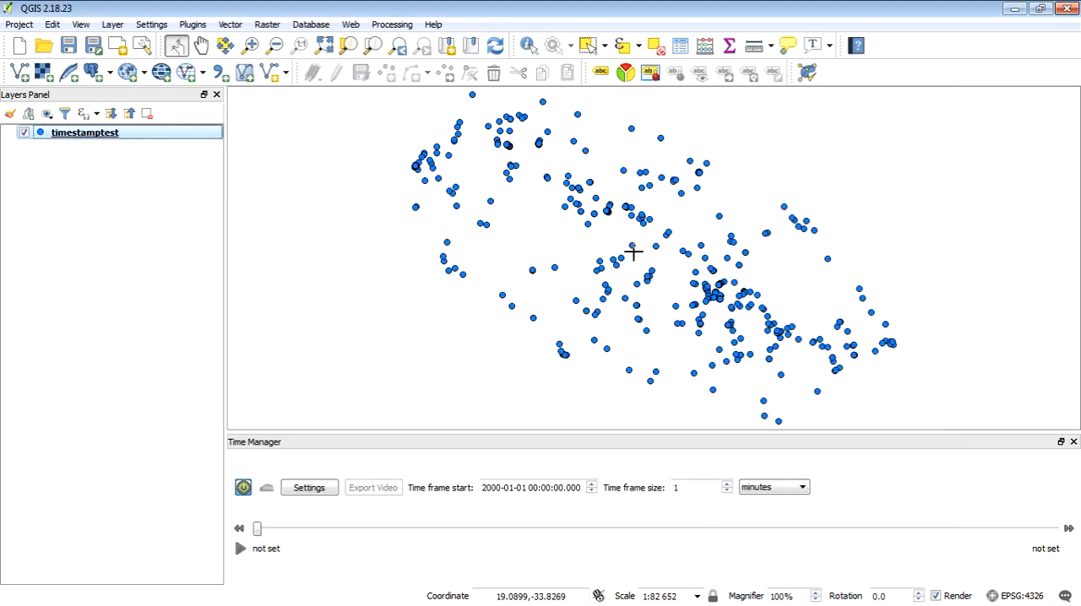
left_click(349, 24)
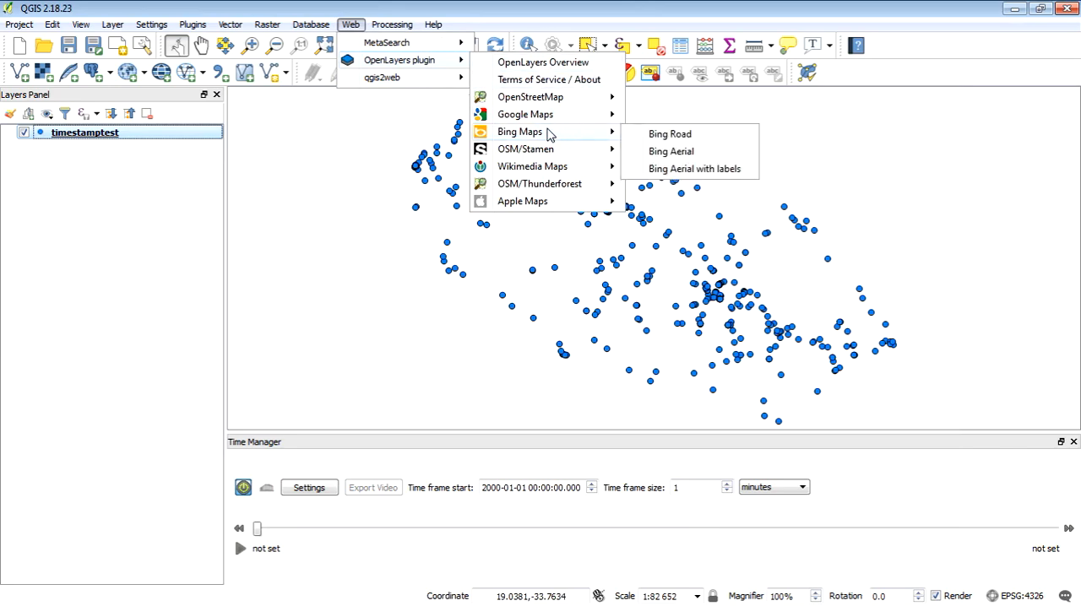
Step: Add the OpenLayers Bing Aerial imagery as a basemap under the GPS points
left_click(671, 152)
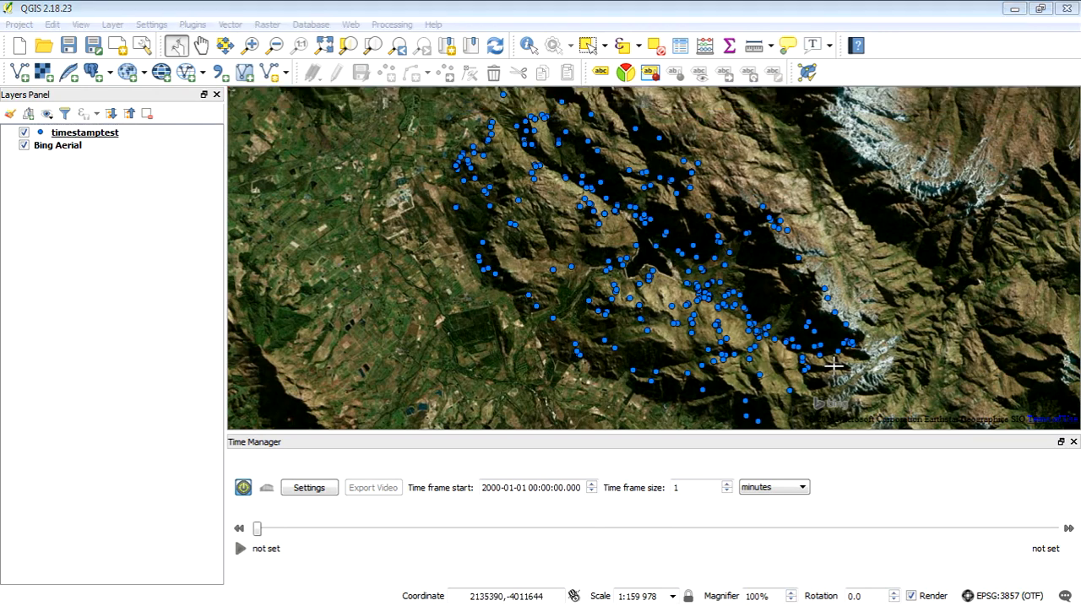
mouse_move(514, 135)
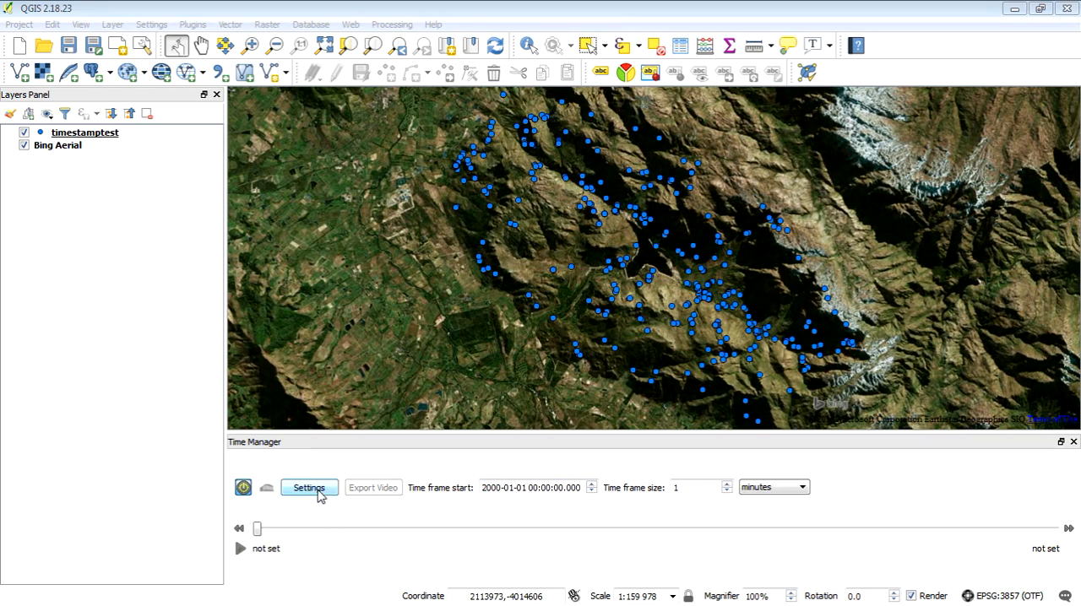
Step: Add timestamptest to Time Manager with start time field 'timestamp' and linear point interpolation
left_click(308, 487)
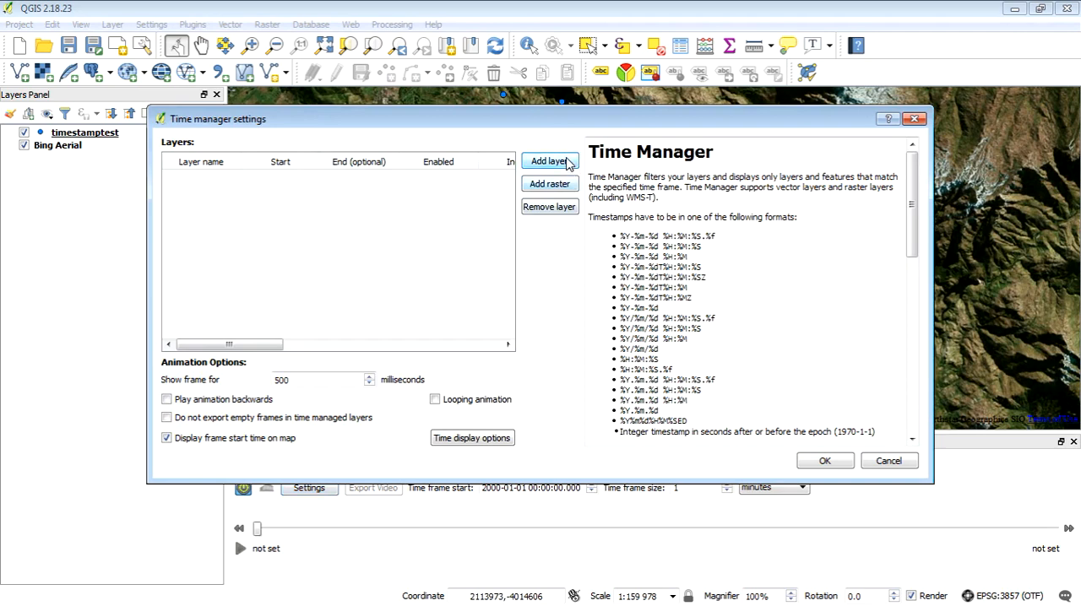
left_click(549, 163)
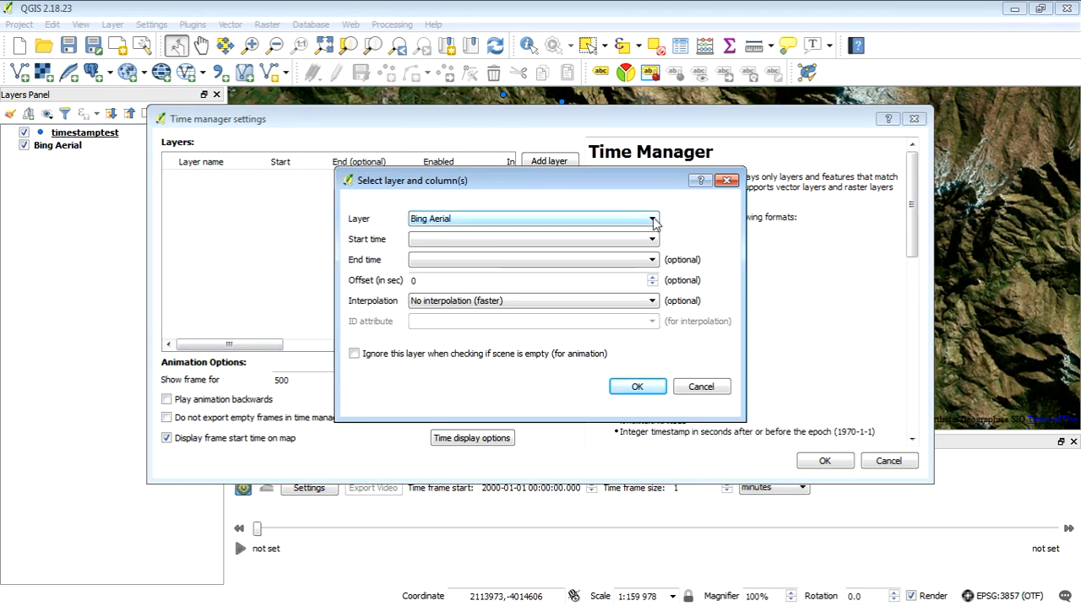
left_click(532, 220)
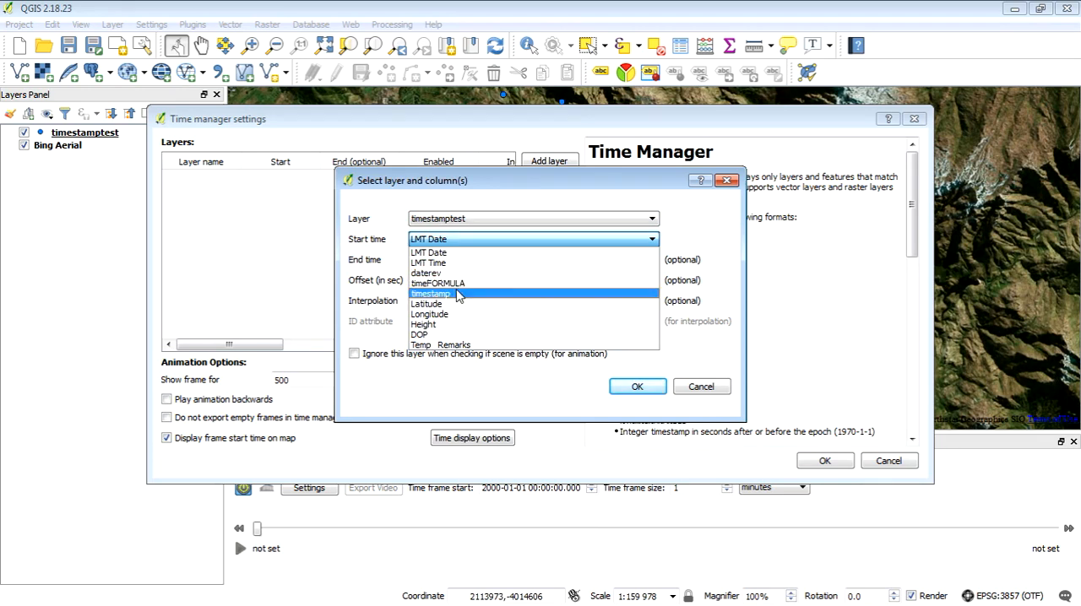
left_click(431, 294)
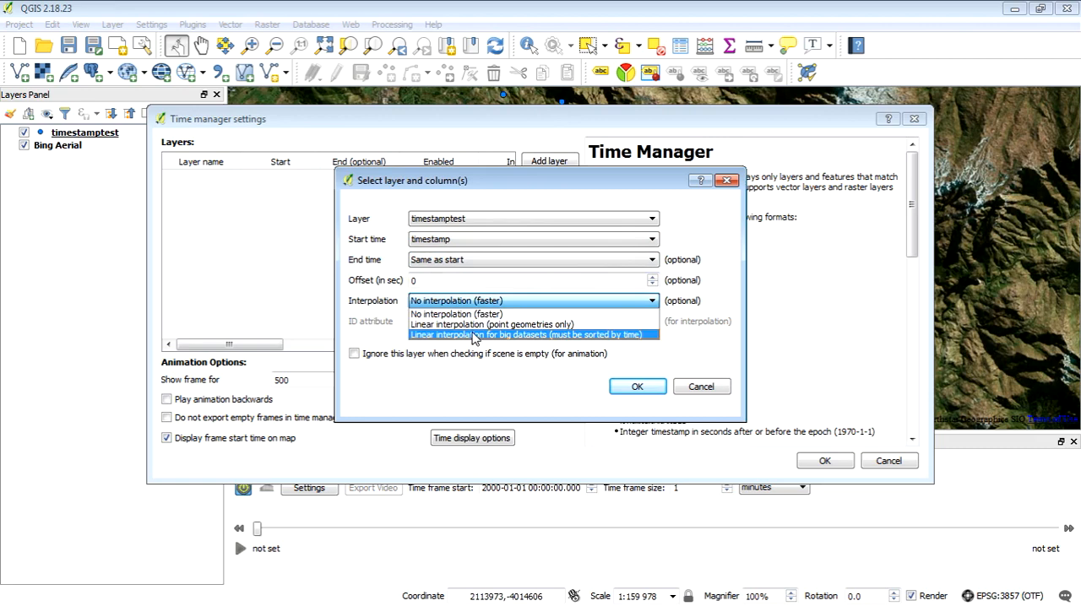
left_click(493, 324)
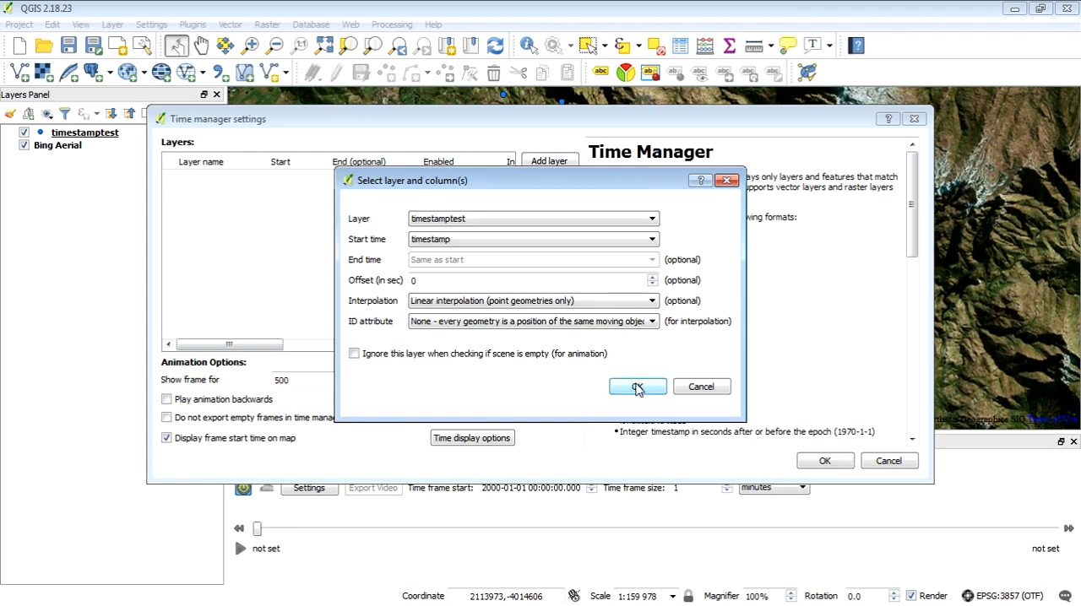
left_click(638, 387)
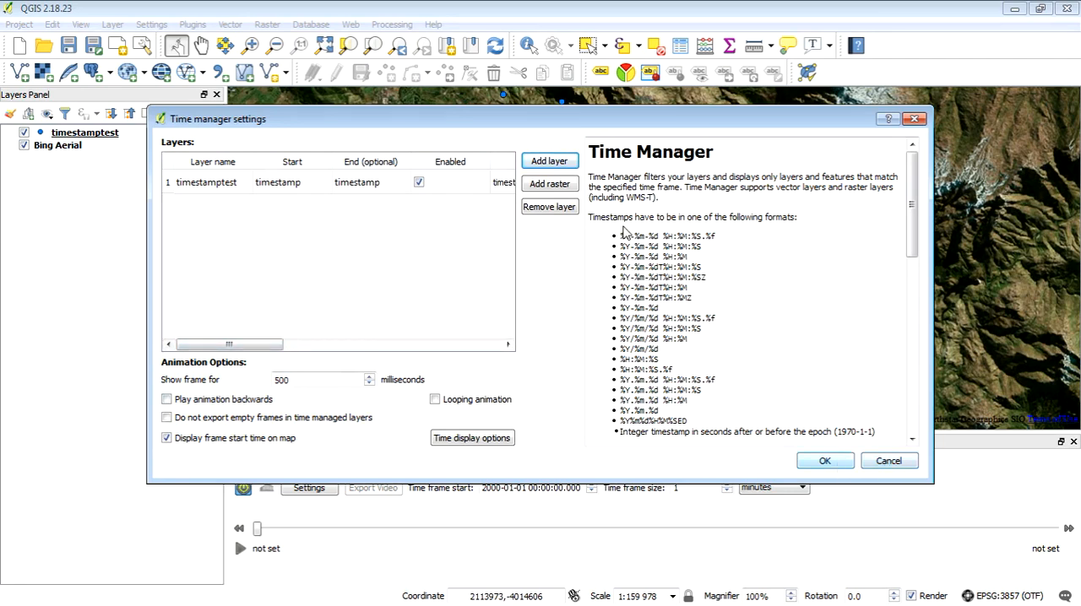
mouse_move(735, 216)
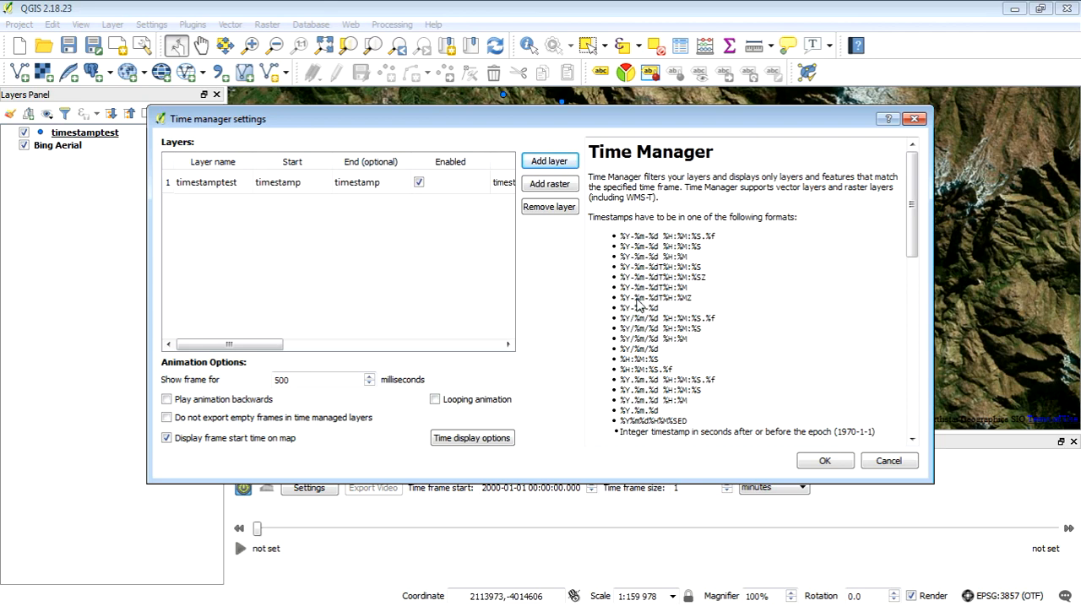
mouse_move(669, 402)
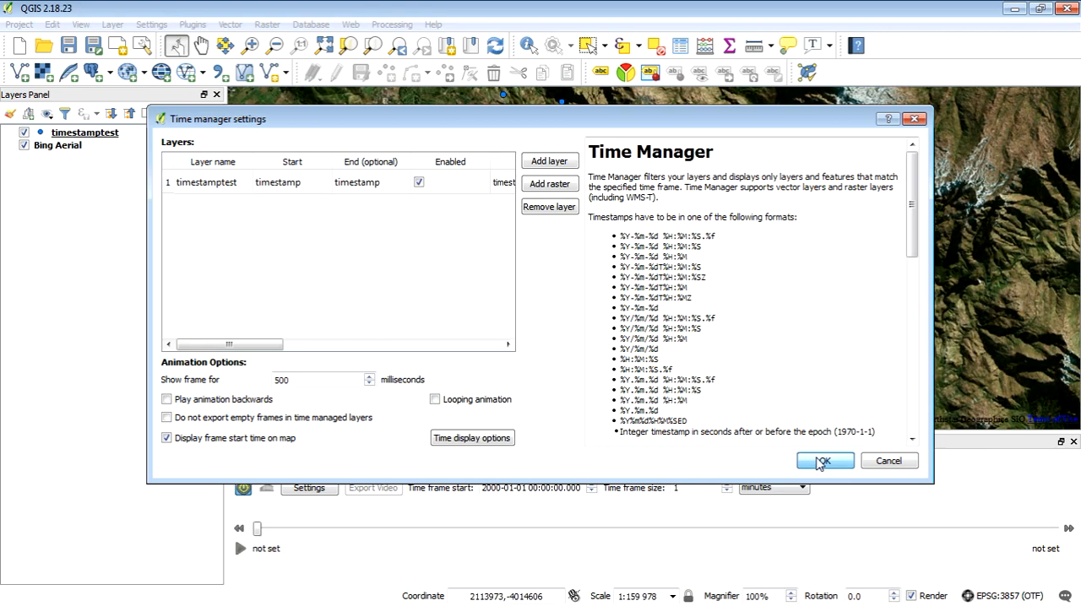
Step: Apply the Time Manager settings and set the time frame to 3 hours
left_click(824, 460)
type("3")
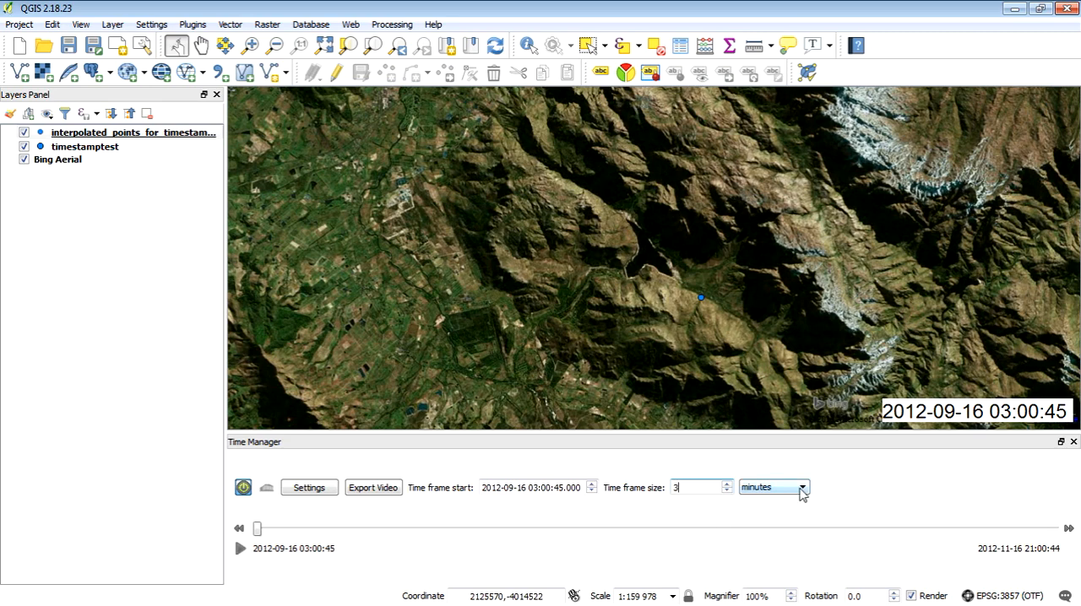
left_click(774, 486)
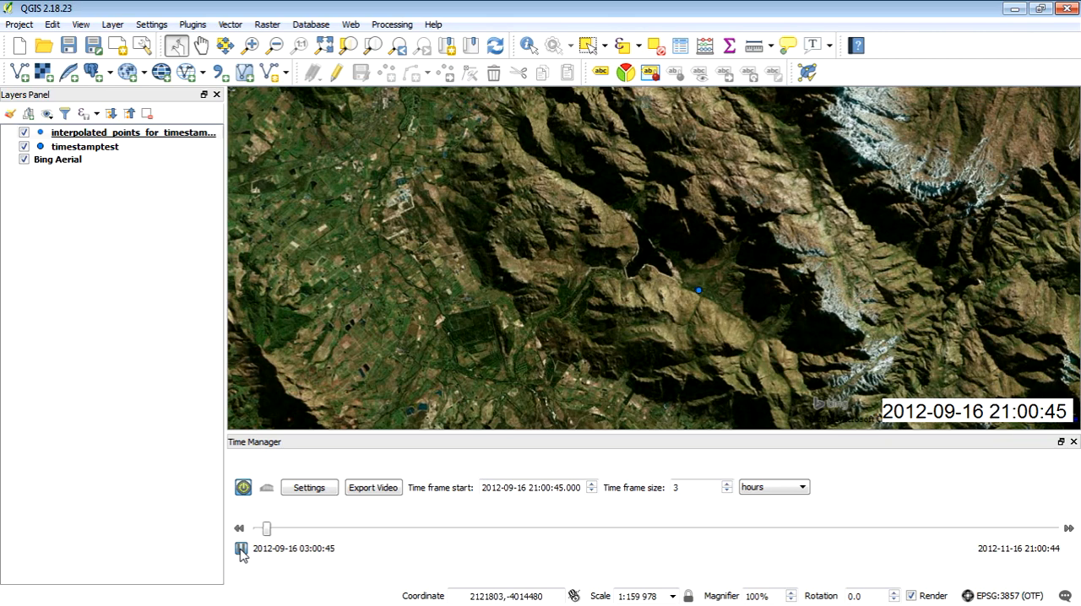
left_click(1068, 527)
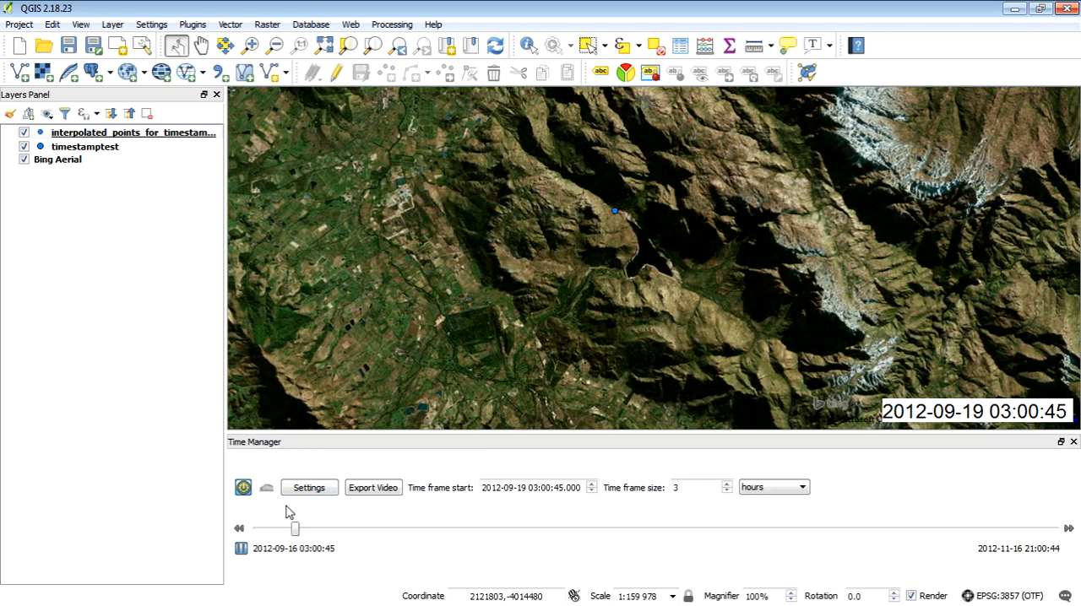
left_click_drag(295, 528, 300, 528)
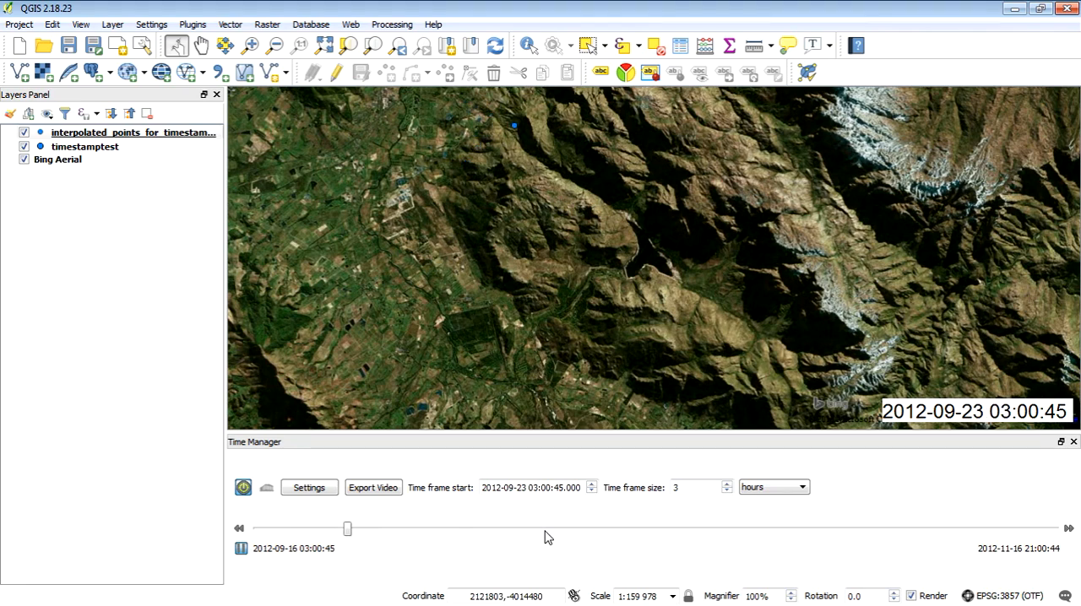
left_click_drag(346, 529, 395, 529)
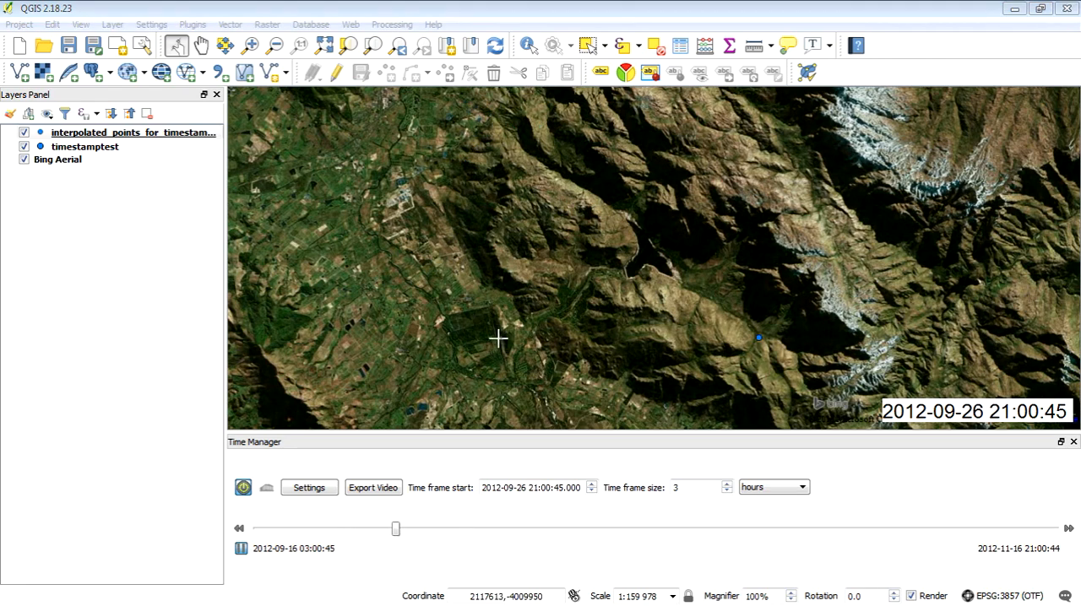